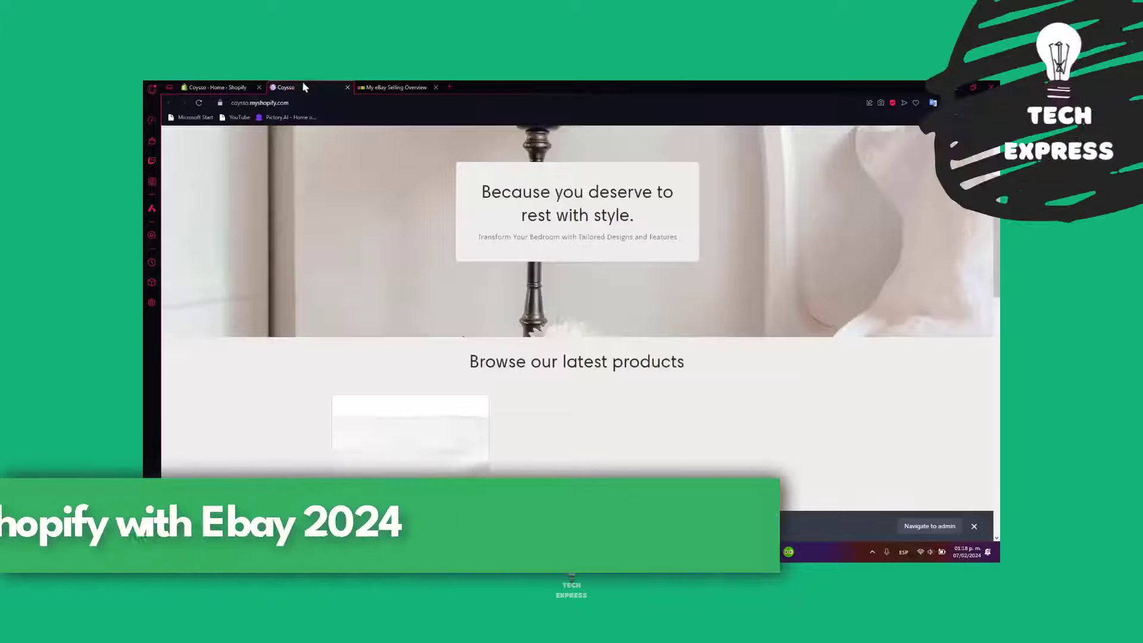
- Flip between the Coysso storefront and eBay selling tabs, landing on the eBay home page
scroll("up", 3)
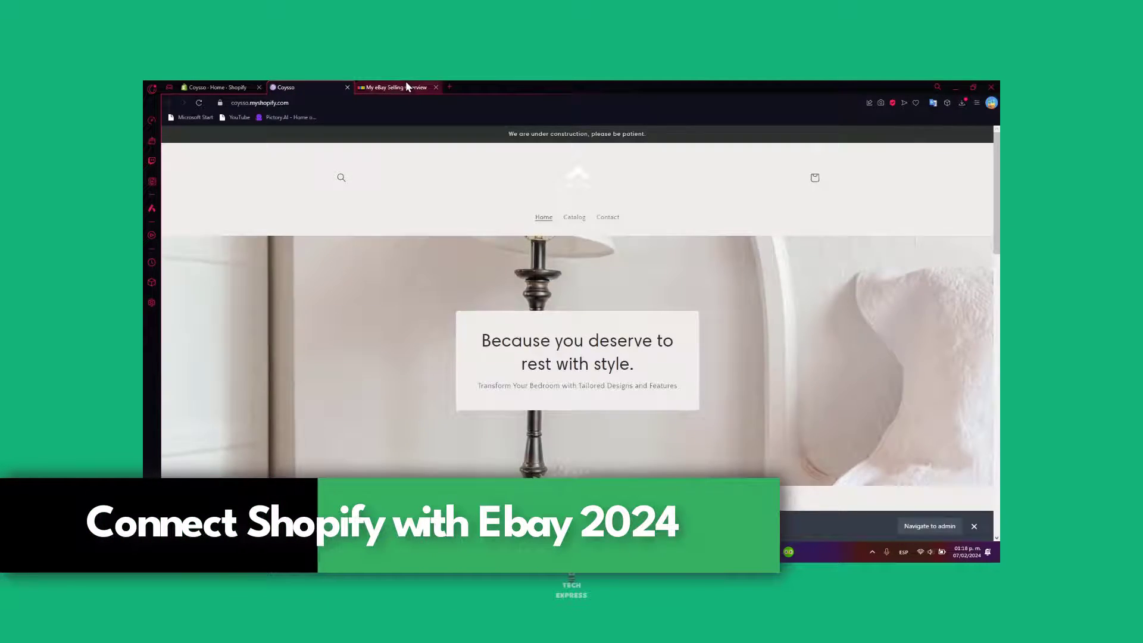
left_click(394, 87)
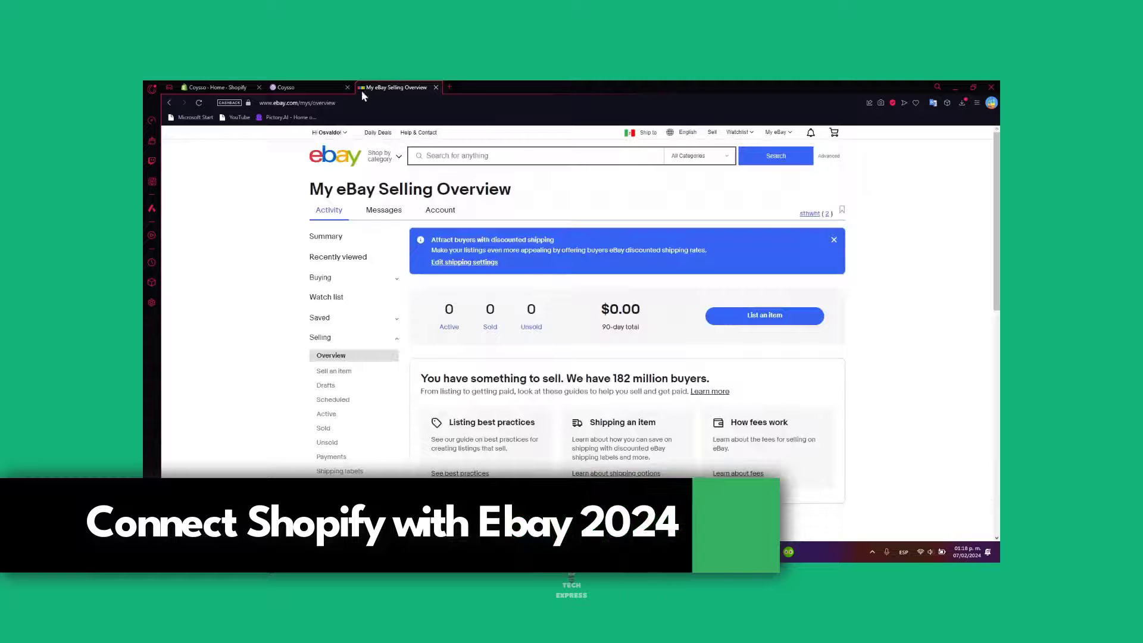
left_click(291, 87)
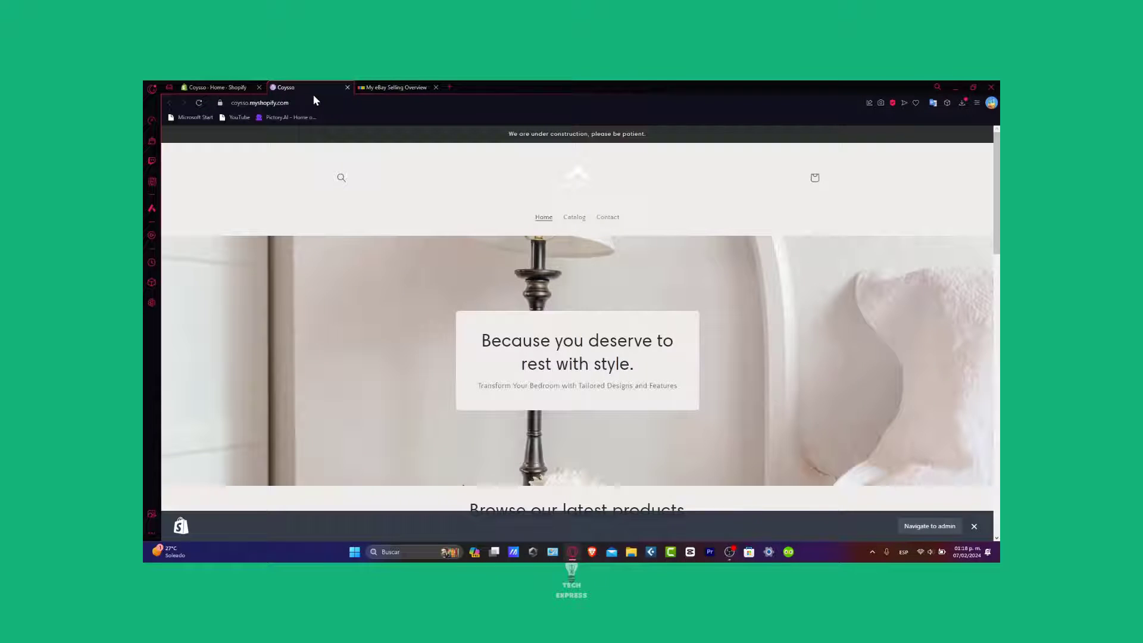
left_click(394, 87)
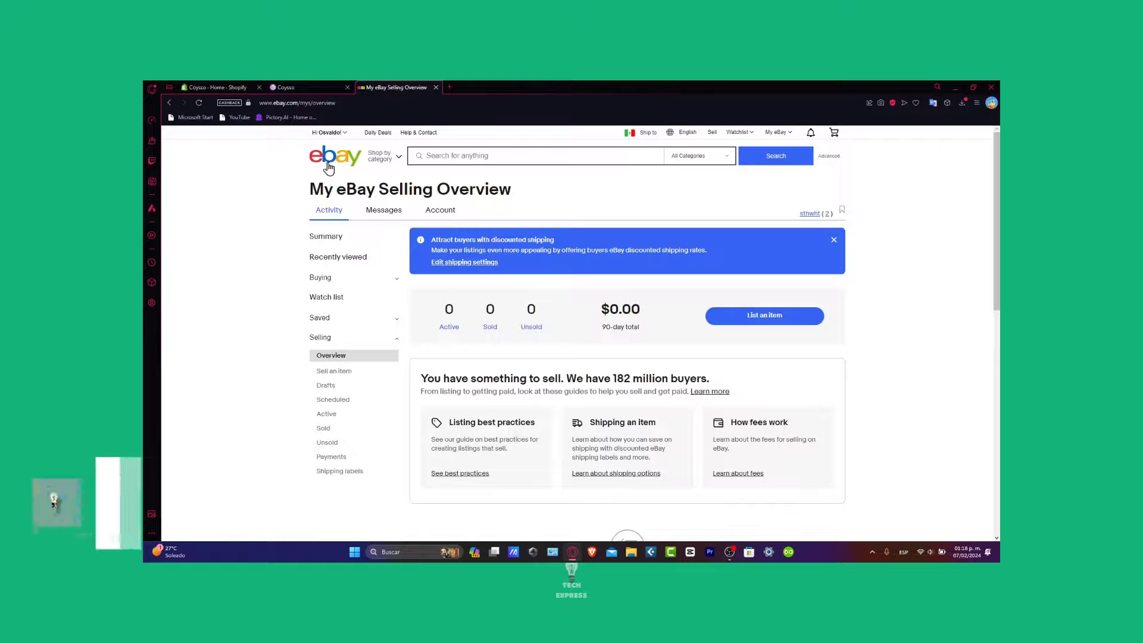
left_click(334, 155)
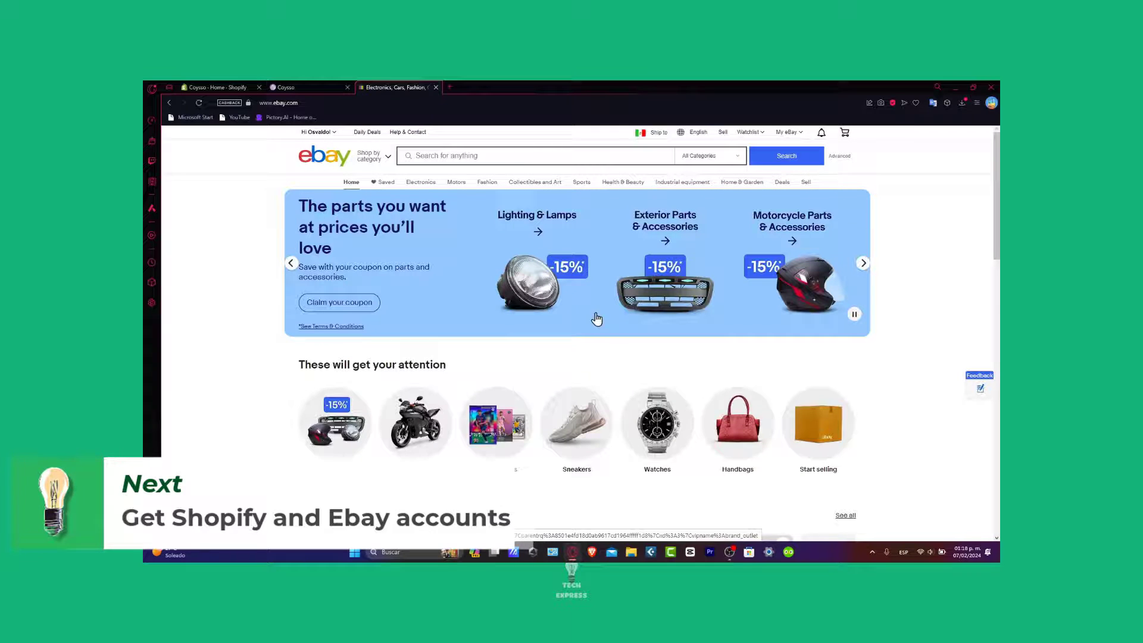
mouse_move(737, 422)
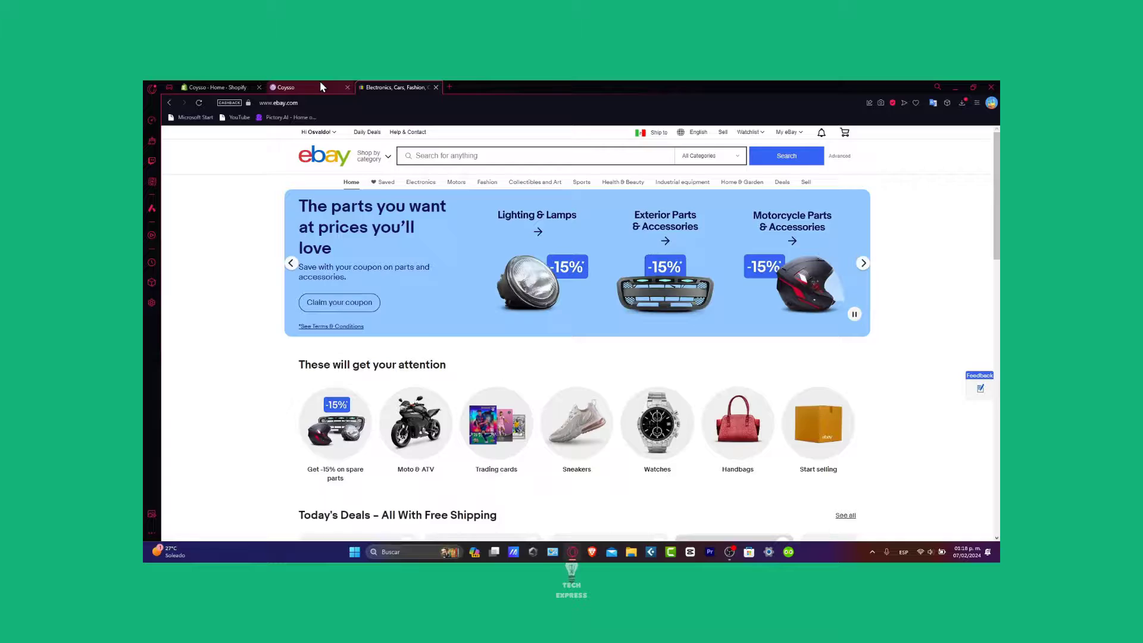
- Show the store's product catalog with its one blanket, then return to the eBay home page
left_click(284, 87)
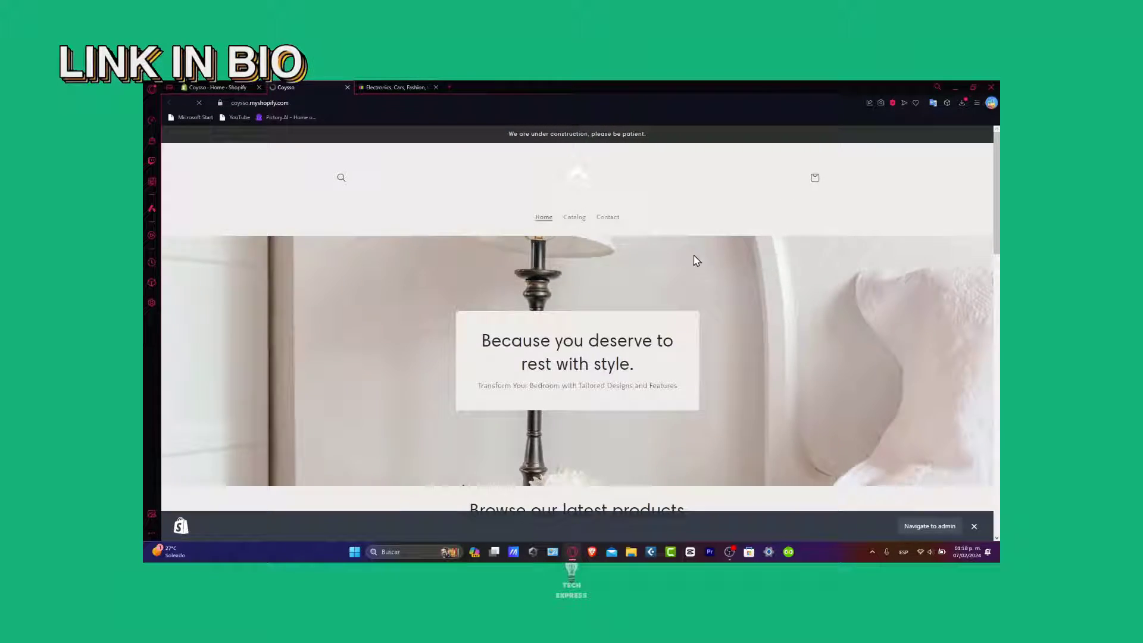
left_click(574, 217)
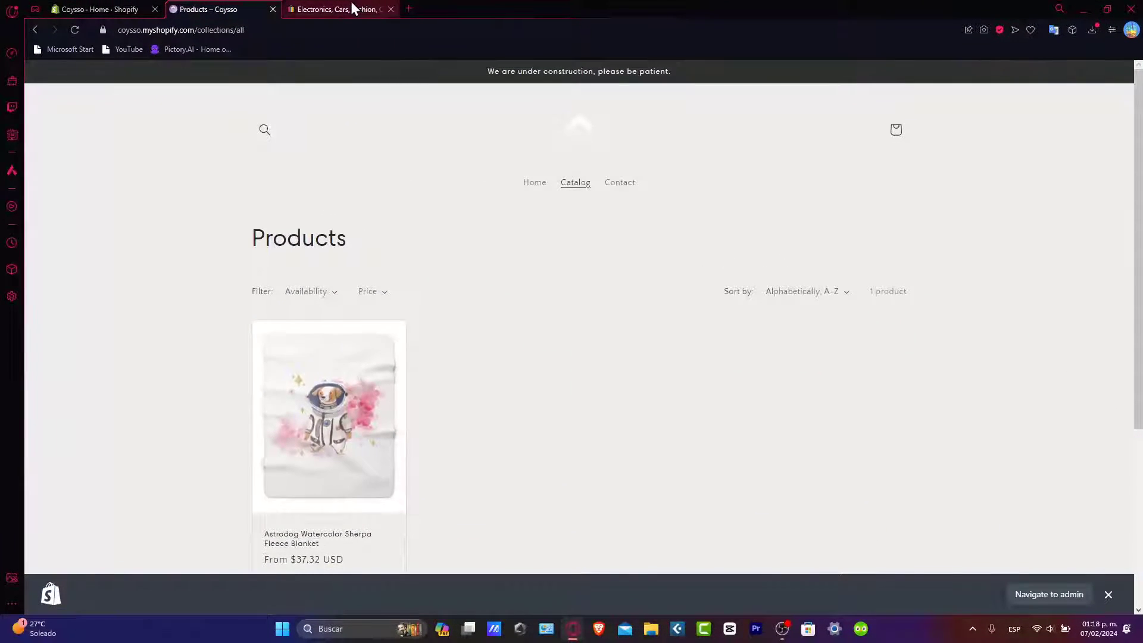
left_click(339, 8)
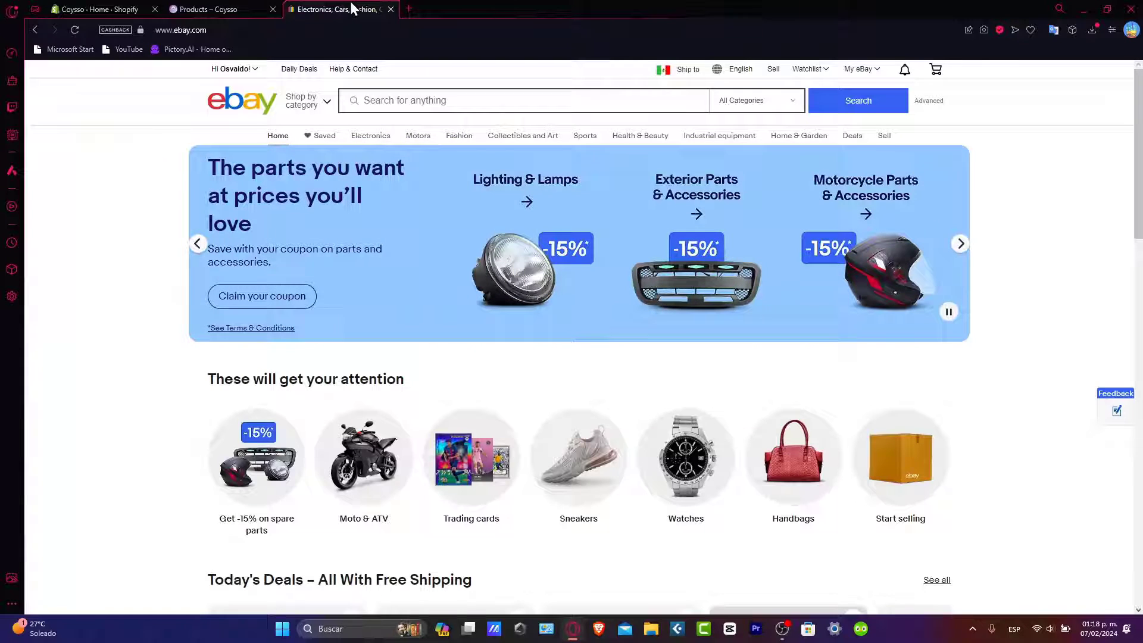
left_click(960, 243)
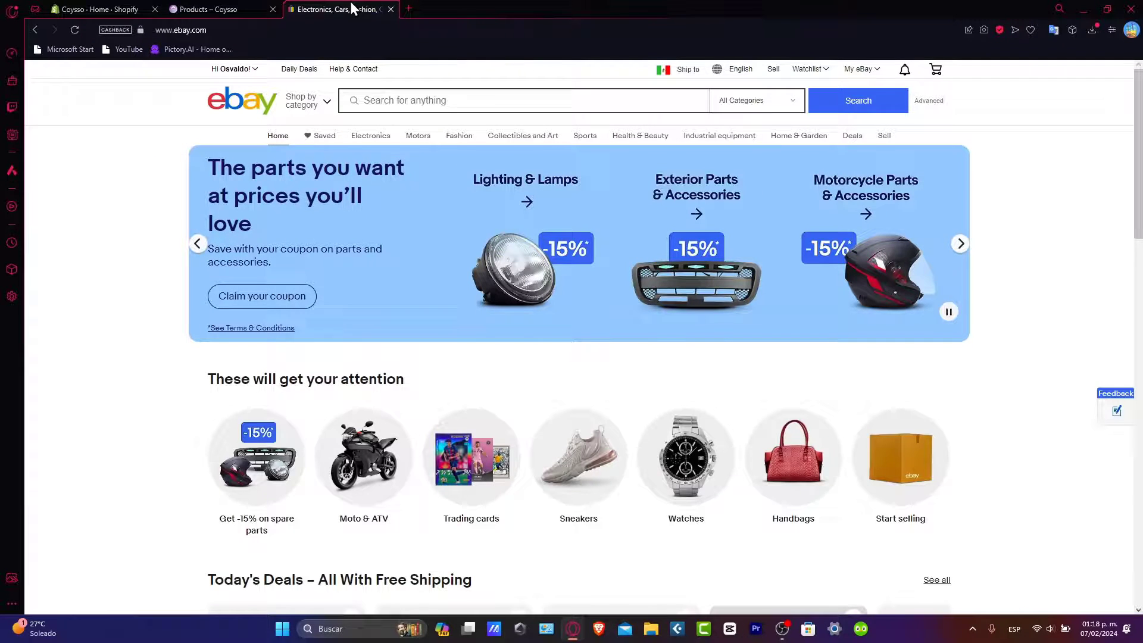
- Go to the admin home dashboard, collapse the first sales task card, and expand Sales channels
left_click(99, 9)
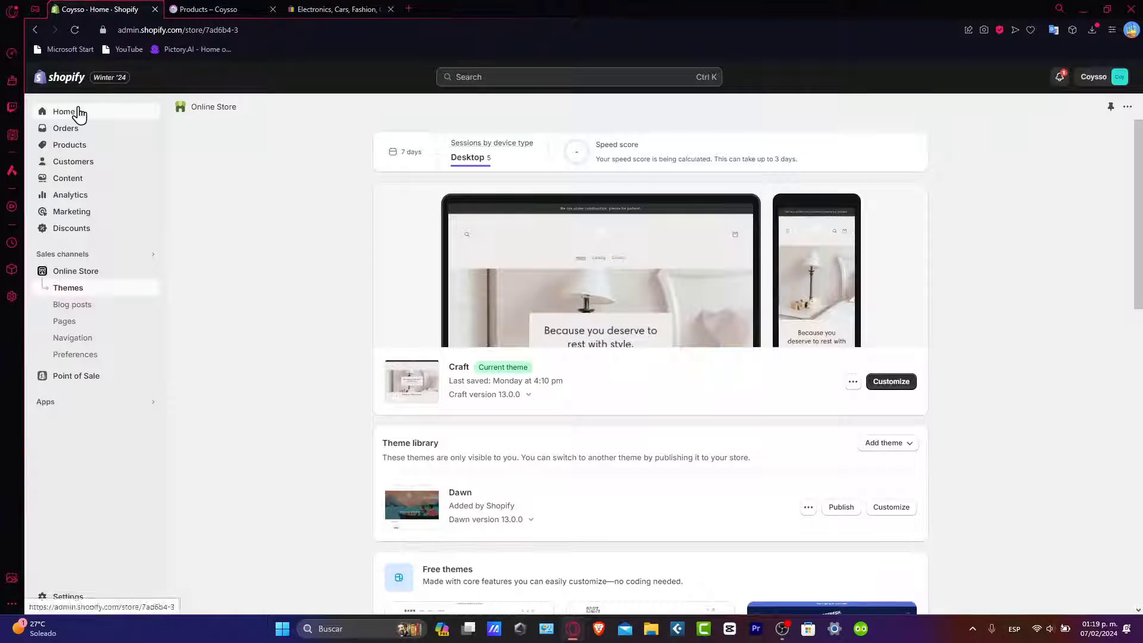
left_click(64, 110)
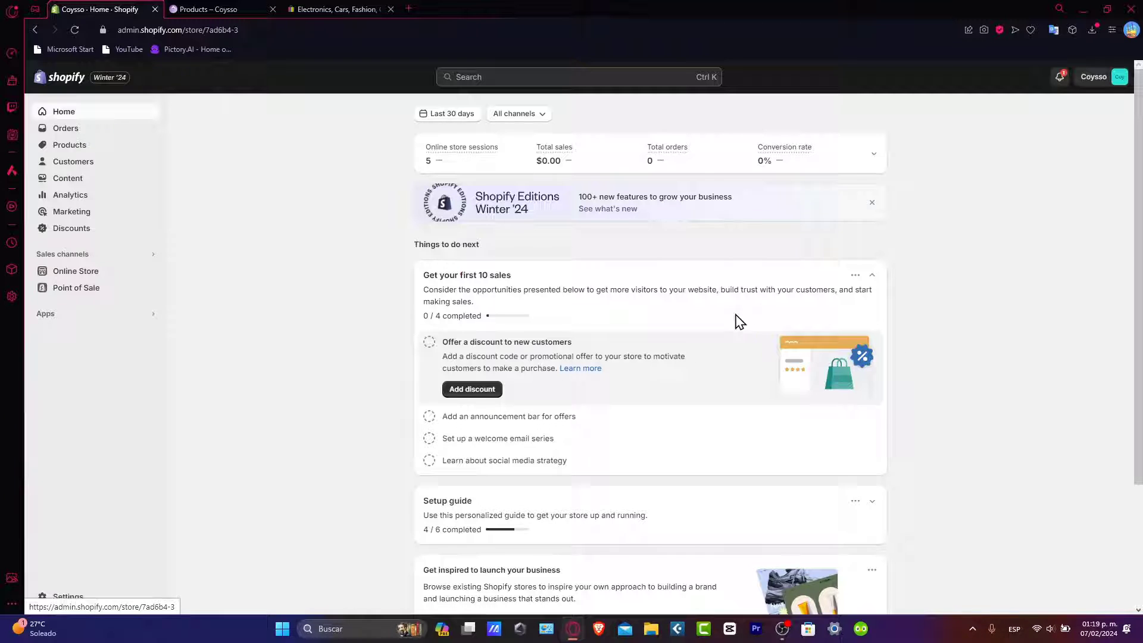
left_click(872, 275)
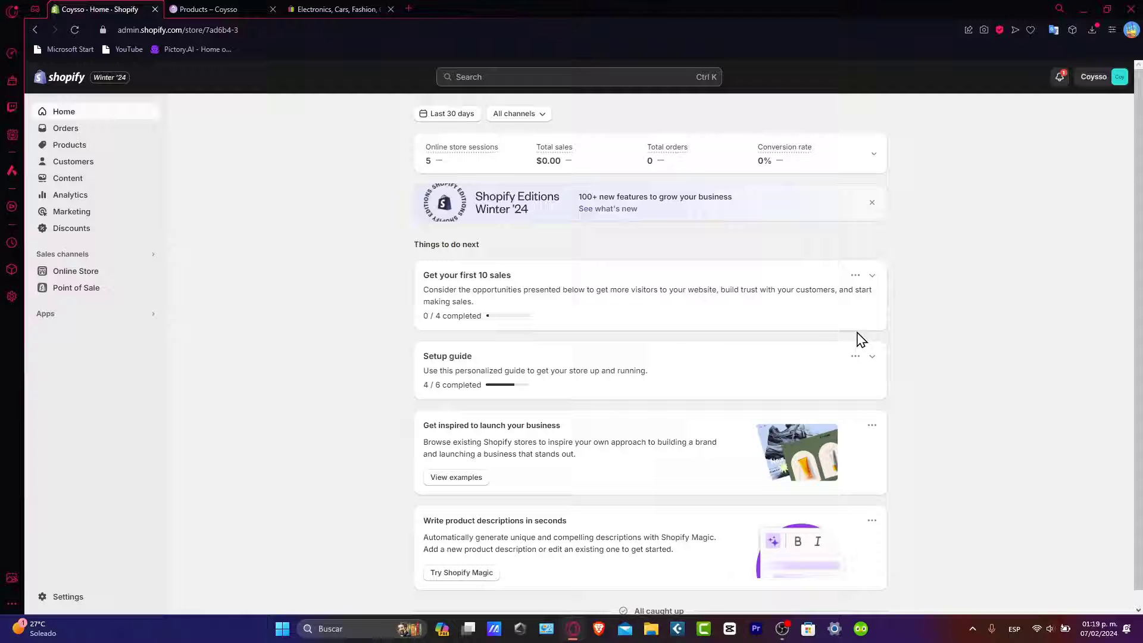
mouse_move(95, 261)
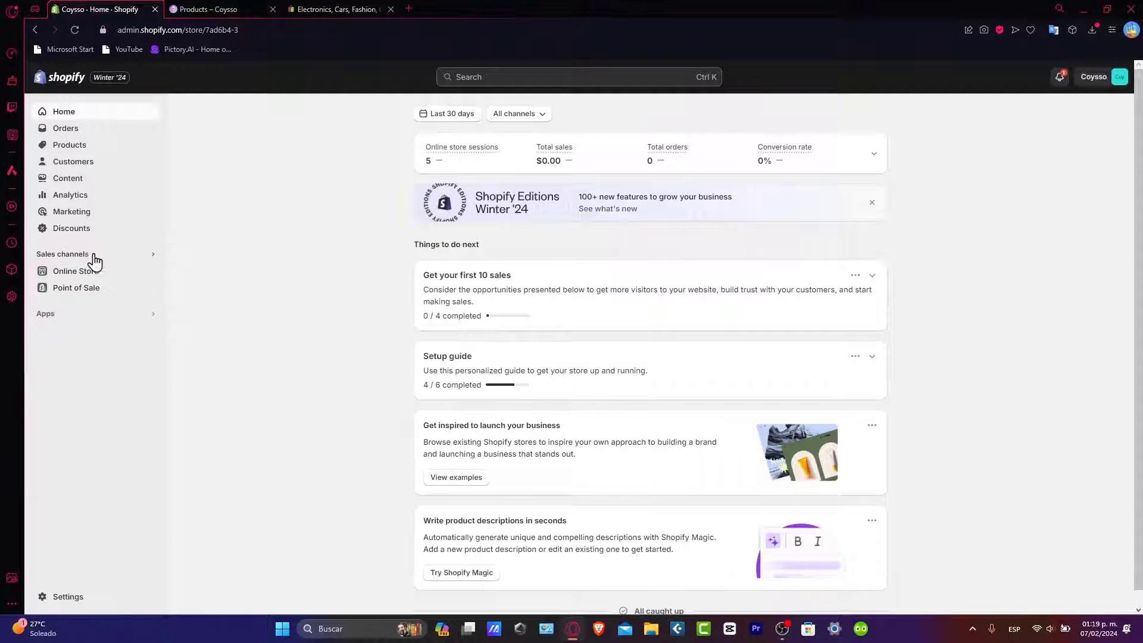
mouse_move(87, 261)
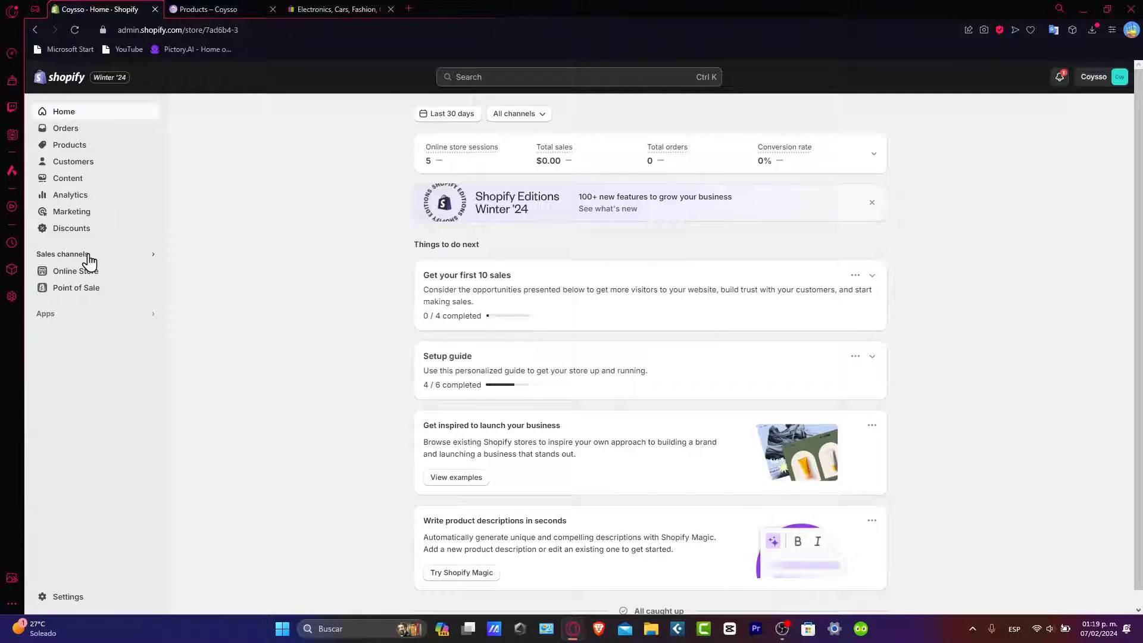
left_click(578, 77)
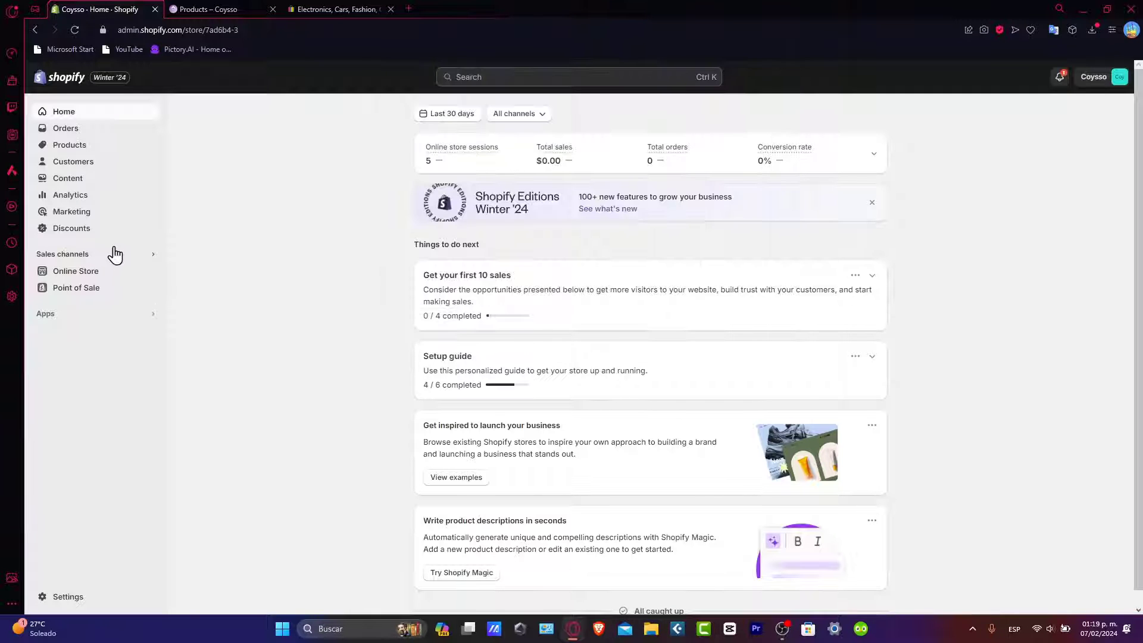
left_click(153, 255)
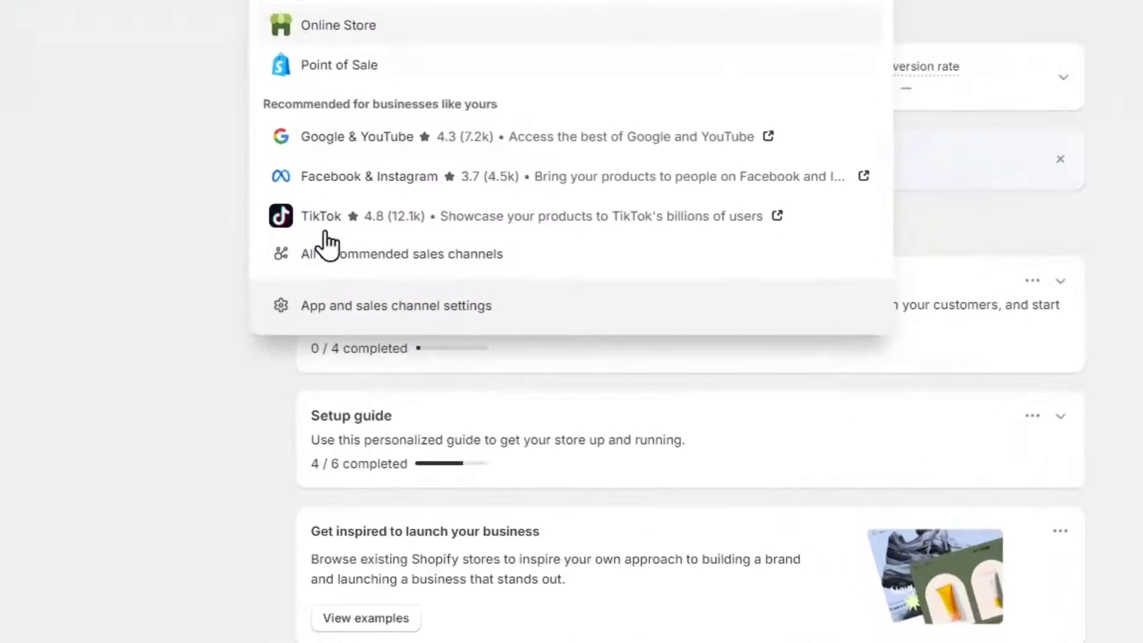
- Show all recommended sales channels (Google, Facebook, TikTok, Pinterest, Amazon)
left_click(401, 254)
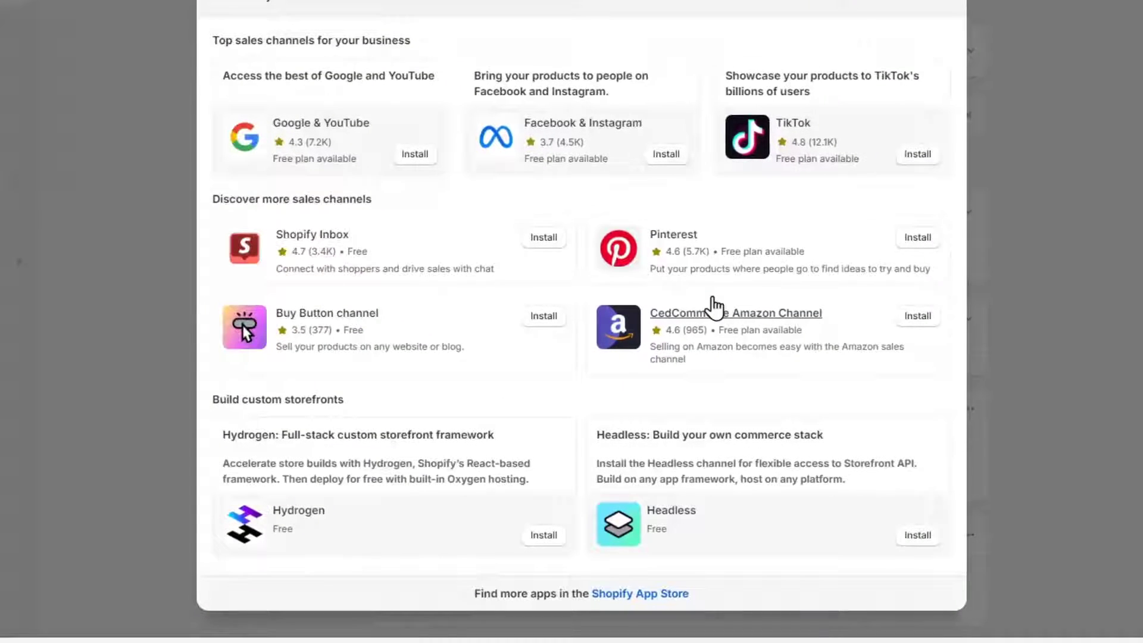
mouse_move(677, 378)
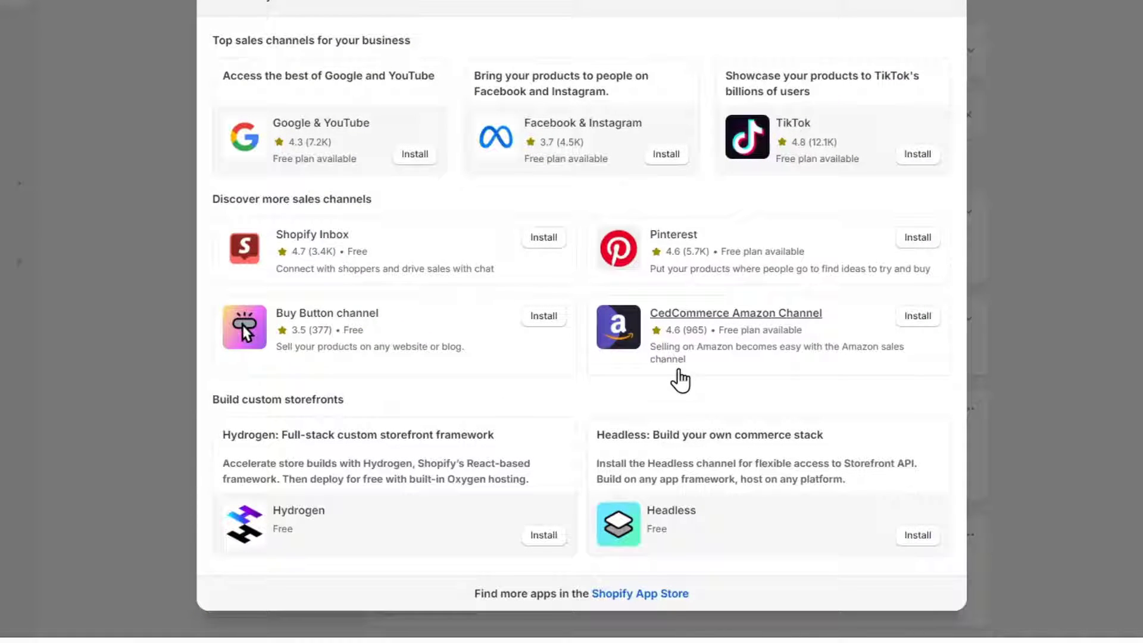
mouse_move(337, 168)
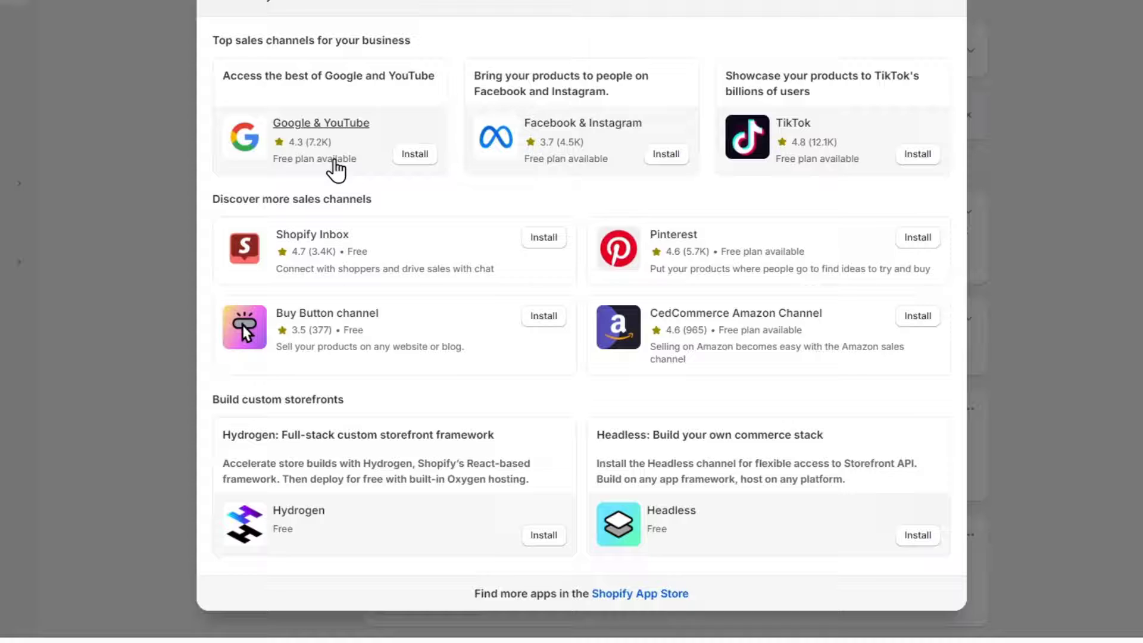
mouse_move(541, 167)
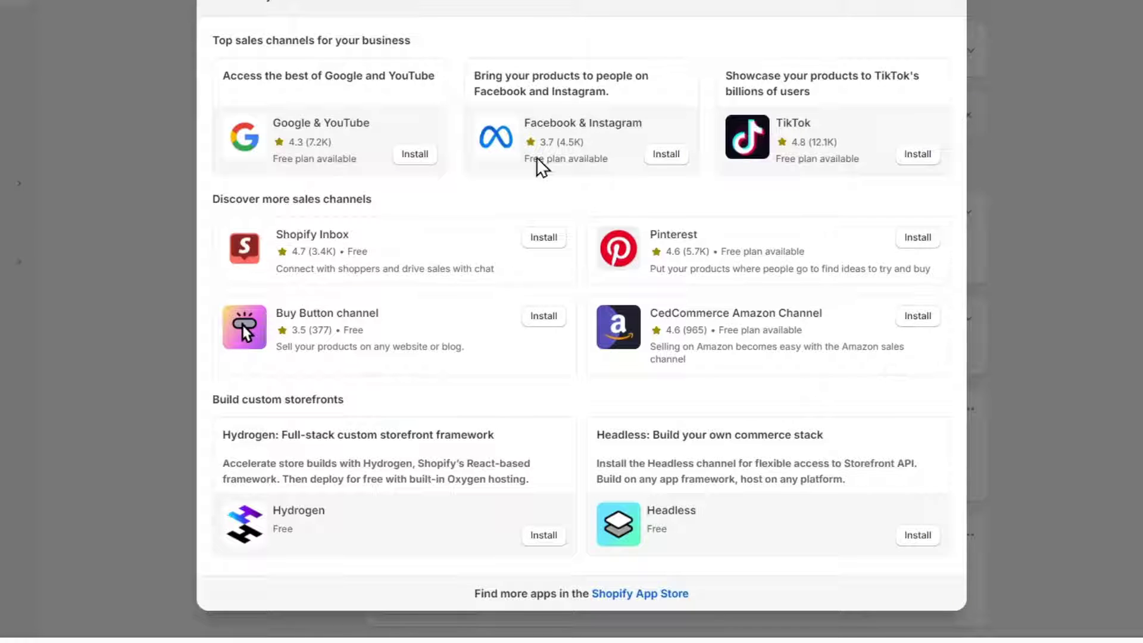
mouse_move(551, 512)
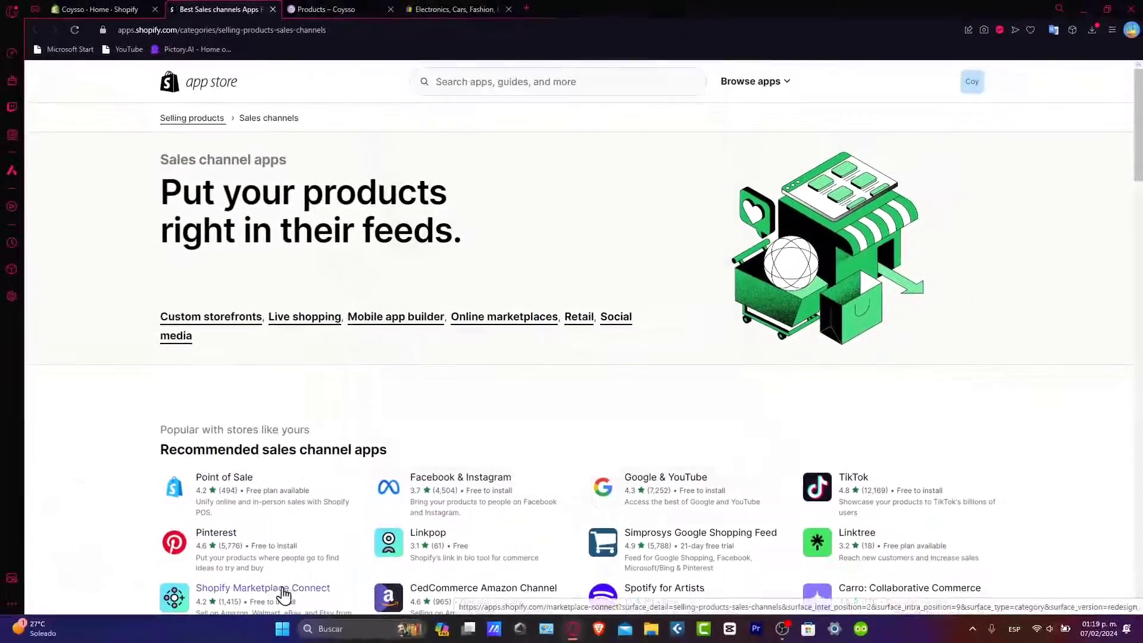
- Begin installing Shopify Marketplace Connect from its App Store page
left_click(262, 587)
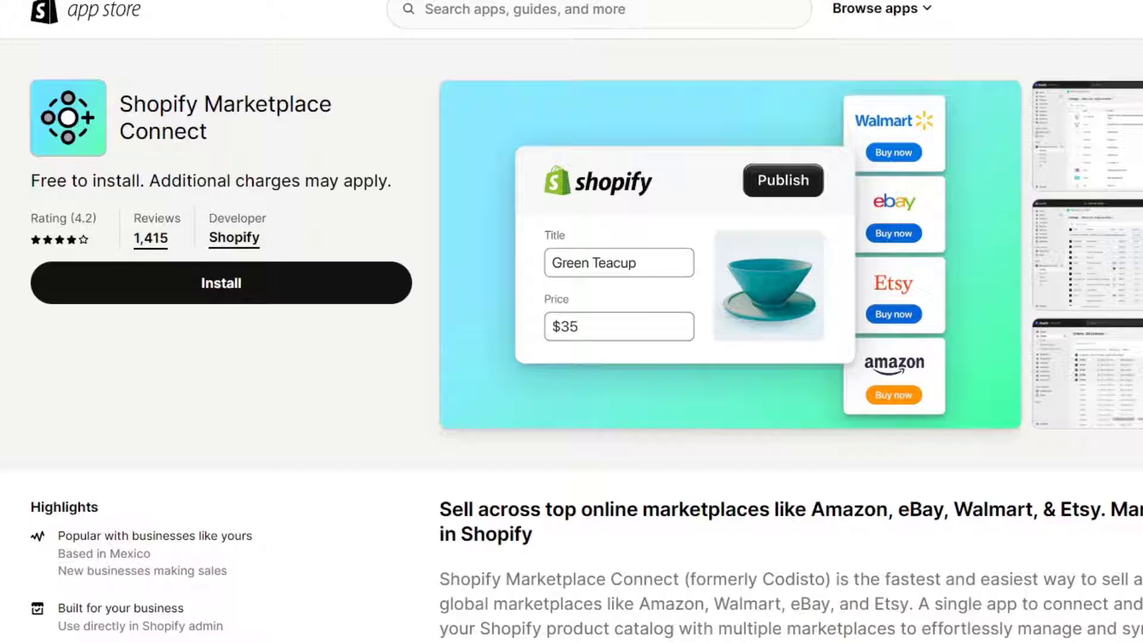
mouse_move(284, 283)
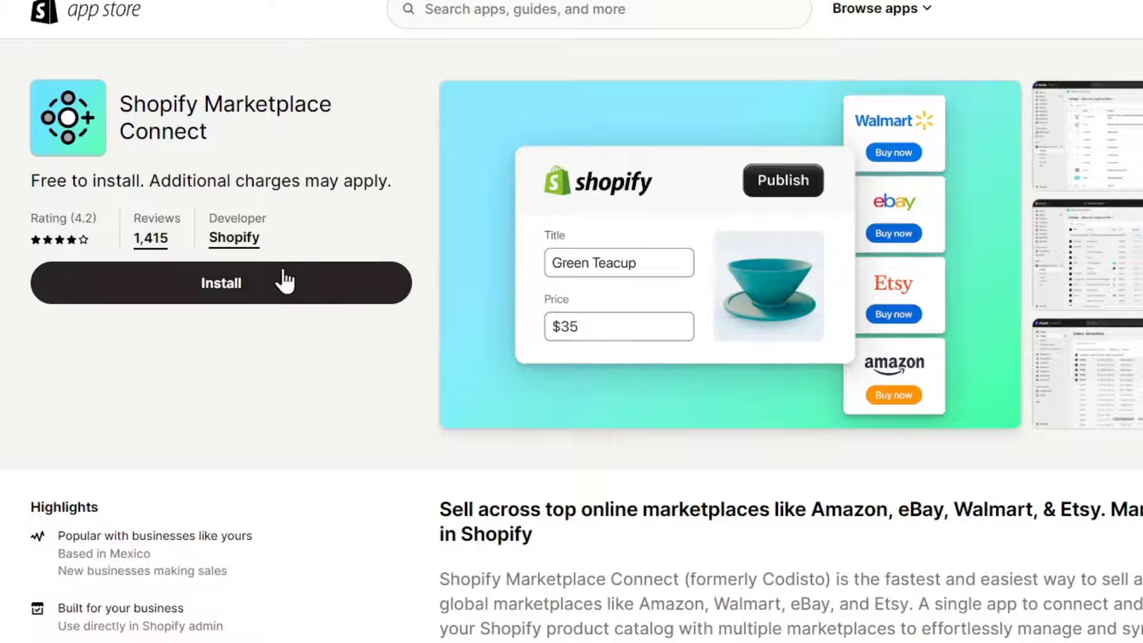
left_click(222, 283)
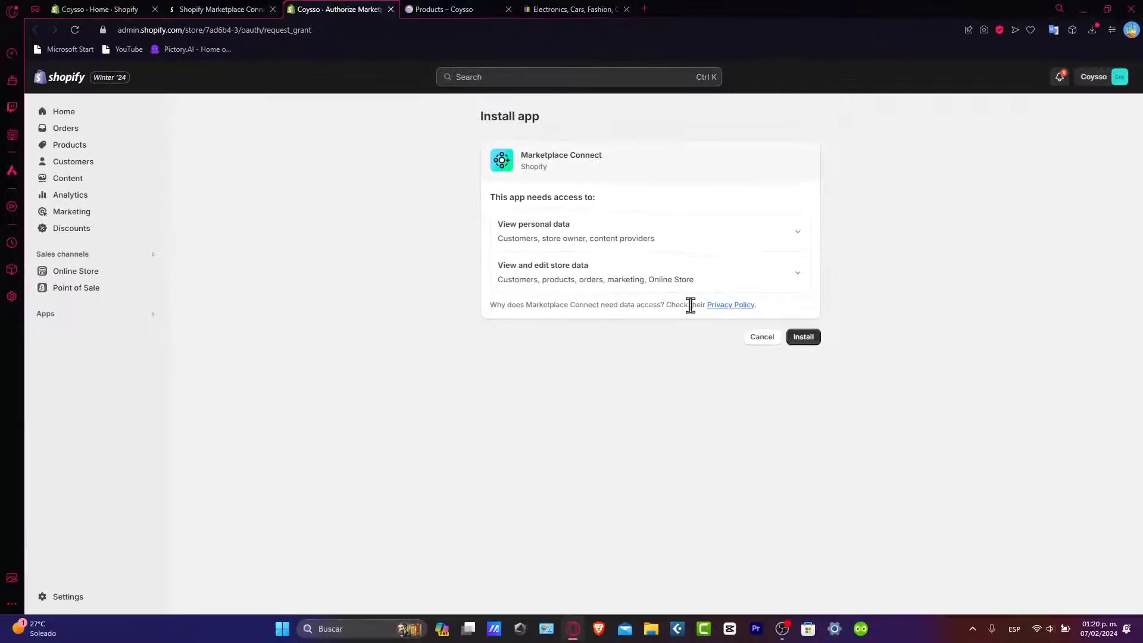
- Approve the Marketplace Connect install, reaching its welcome page of marketplaces to connect
left_click(803, 337)
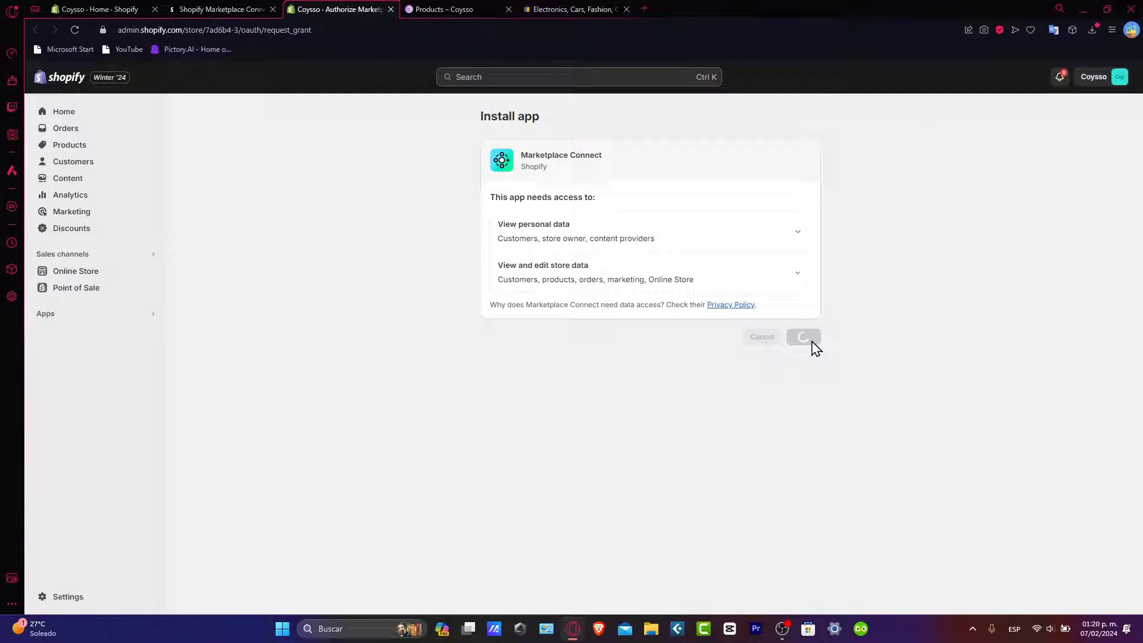
left_click(802, 336)
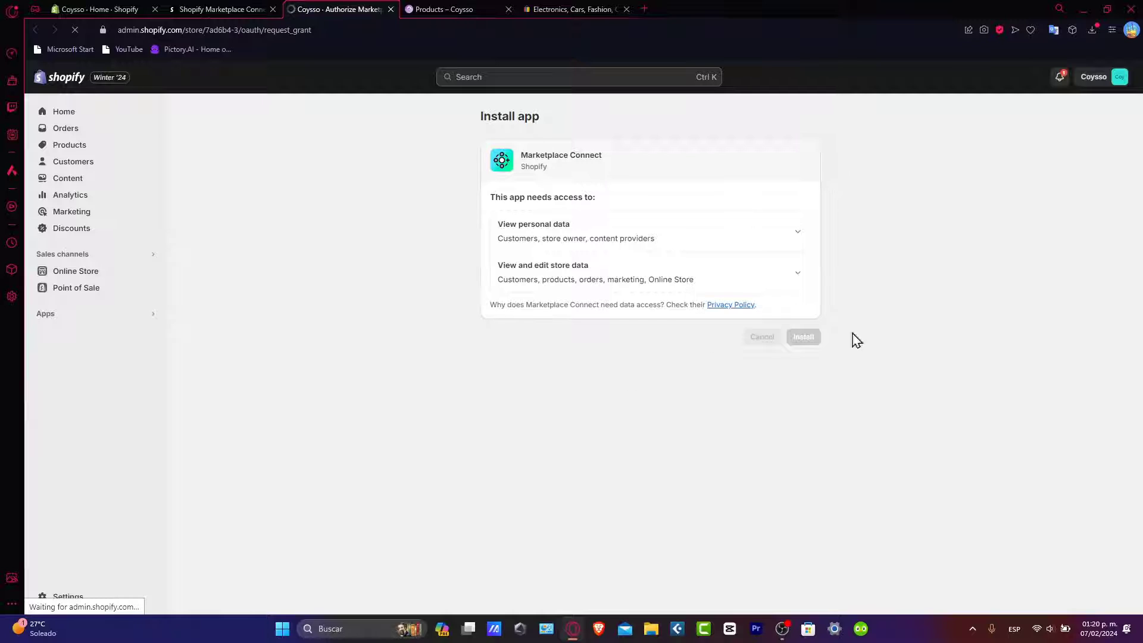
mouse_move(714, 164)
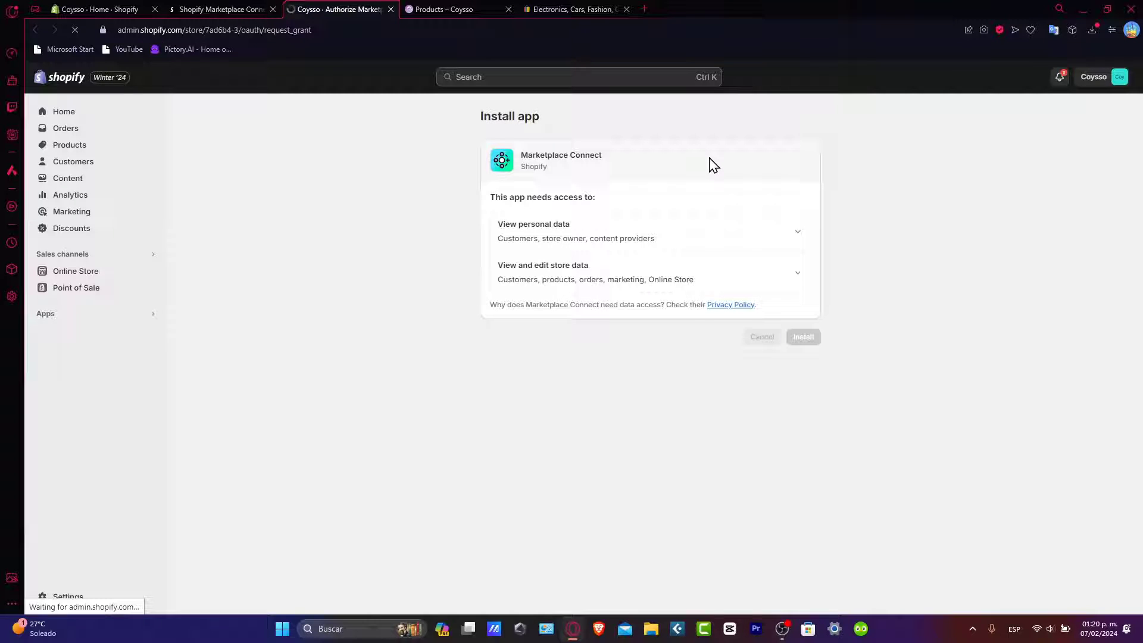
mouse_move(324, 251)
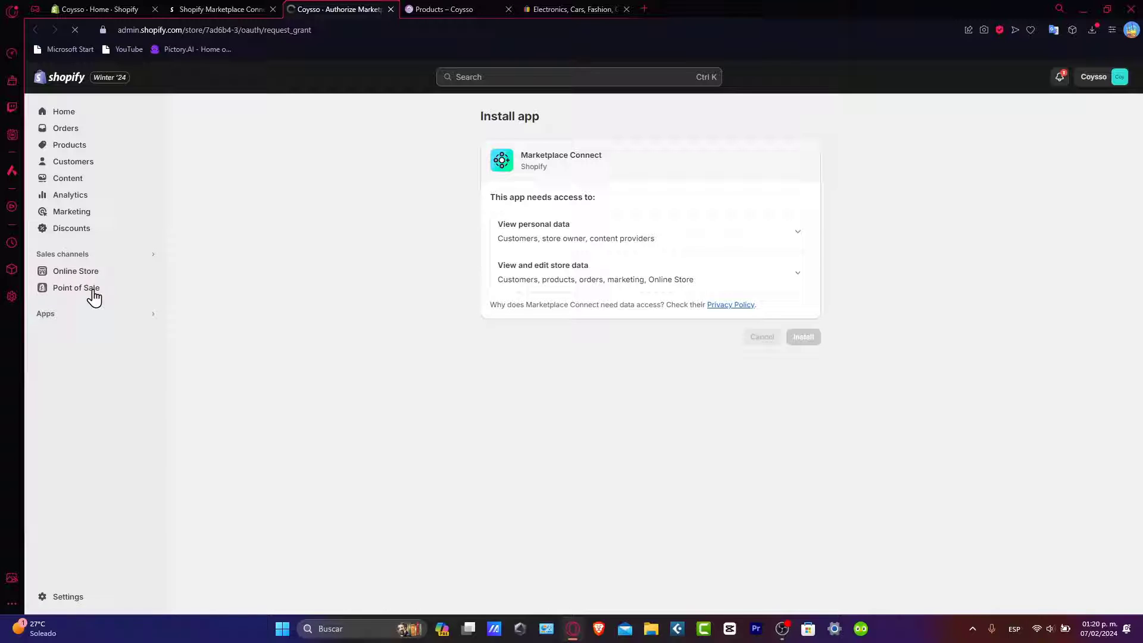
mouse_move(100, 356)
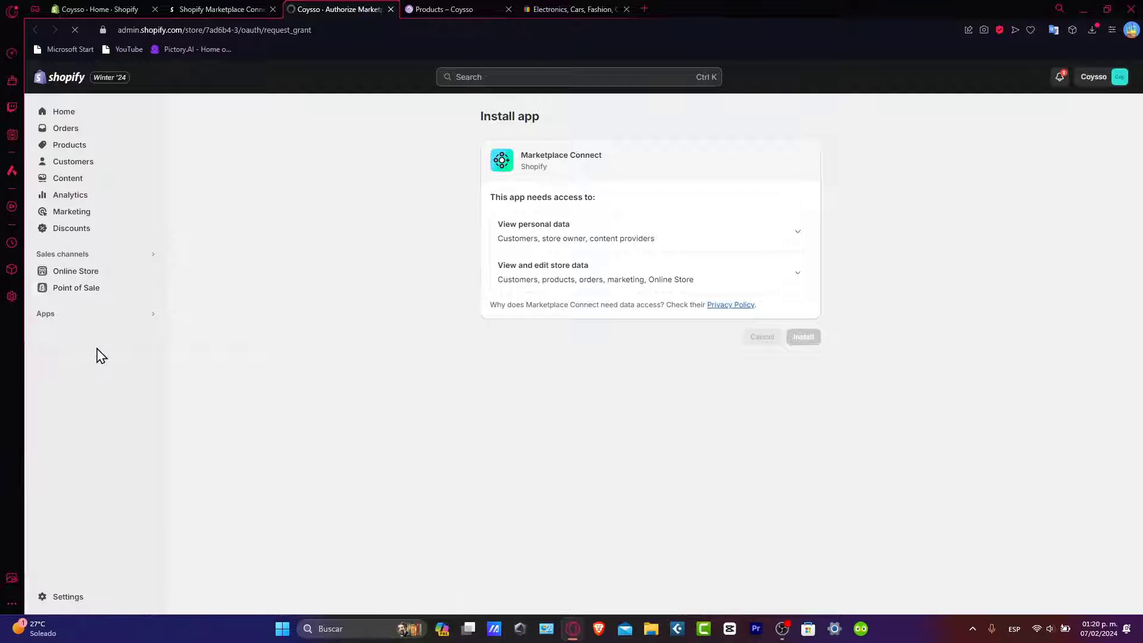
left_click(803, 336)
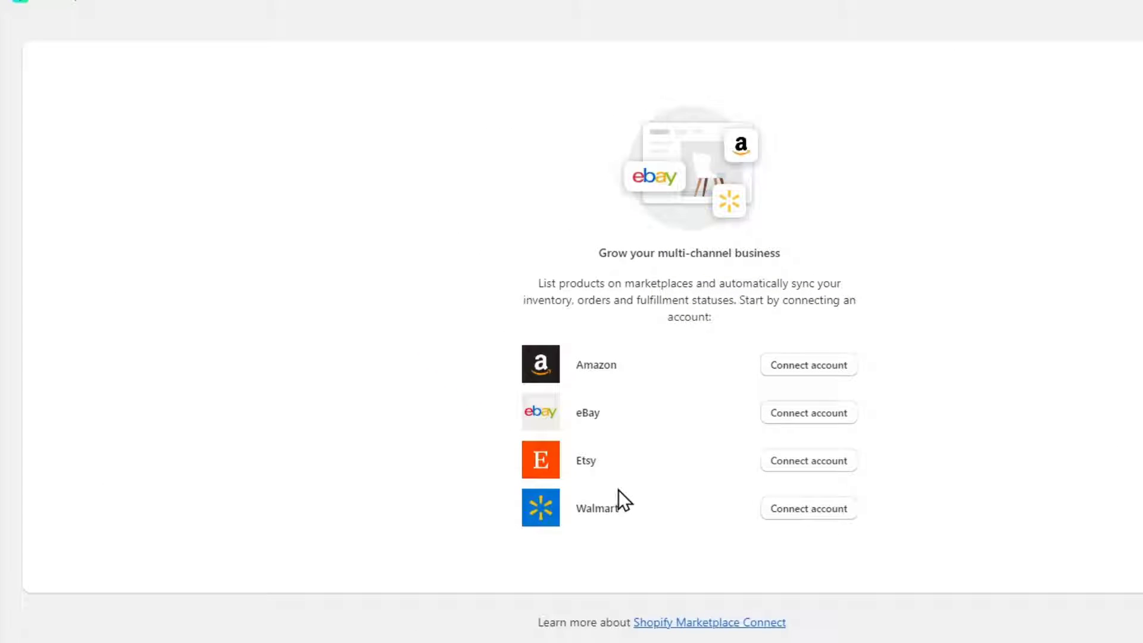
mouse_move(579, 426)
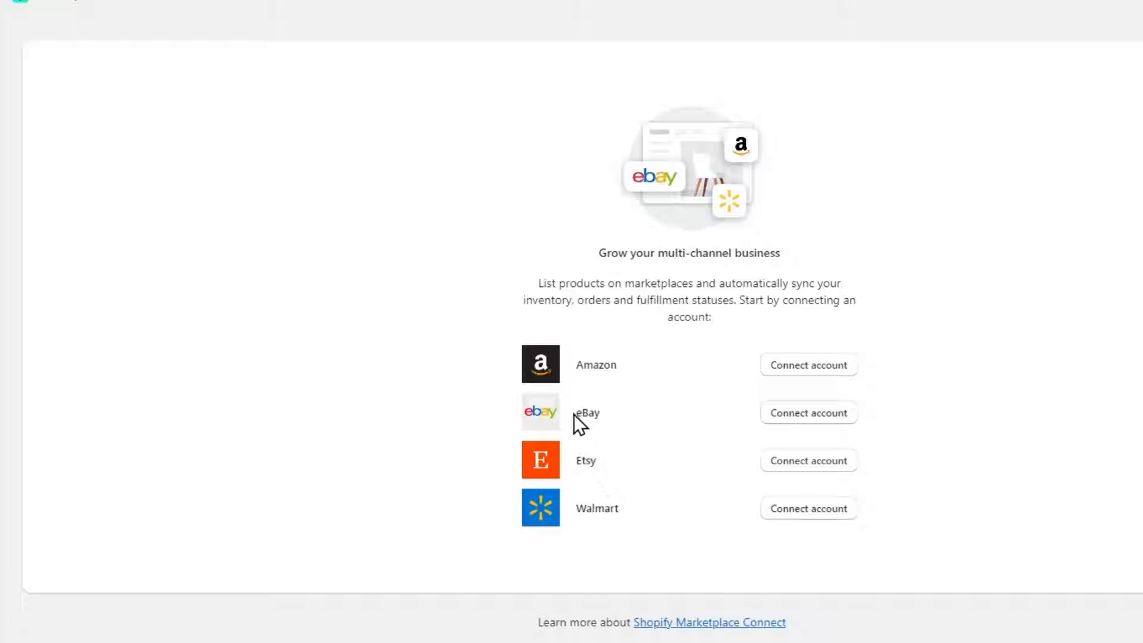
mouse_move(579, 436)
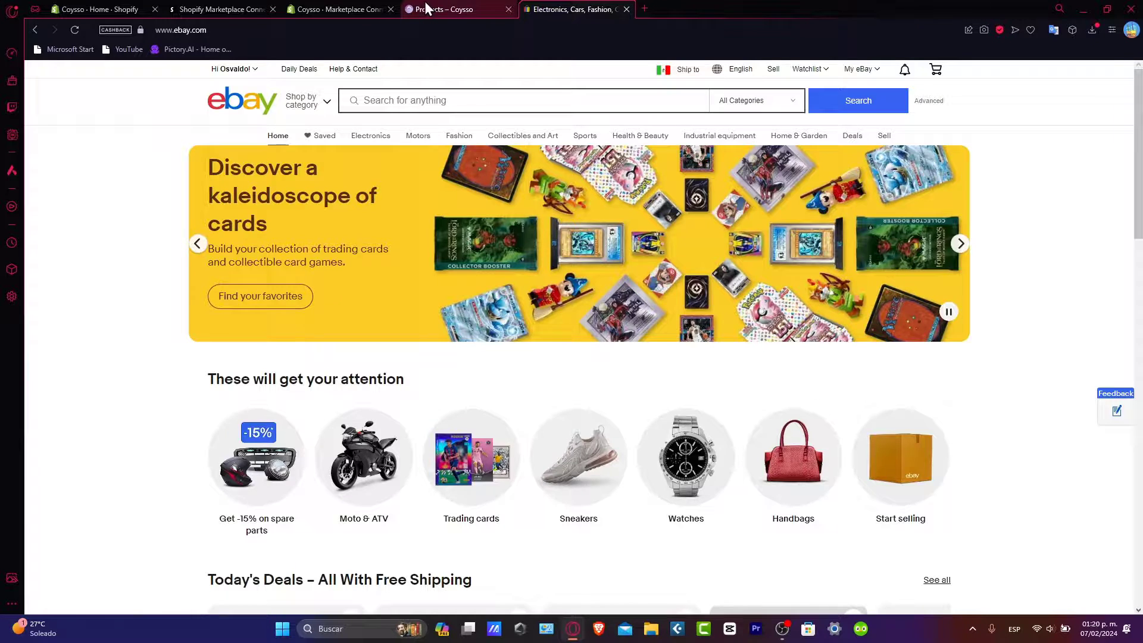
- Return to Marketplace Connect and start linking the eBay account
left_click(339, 9)
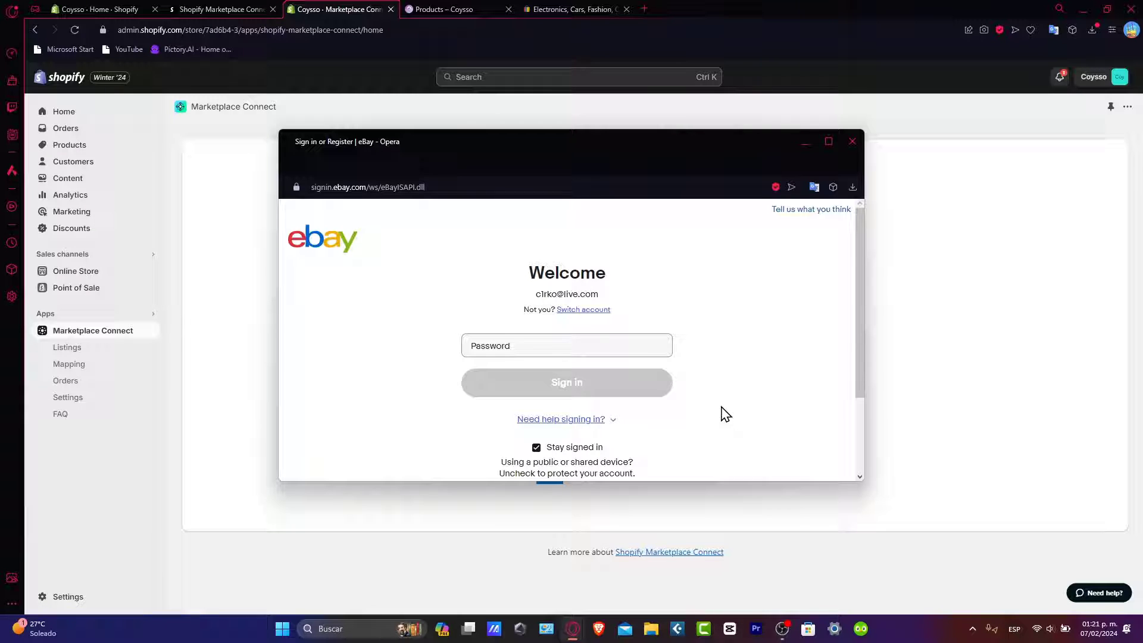
- Sign in to eBay with the account password and accept Marketplace Connect's permissions
left_click(567, 346)
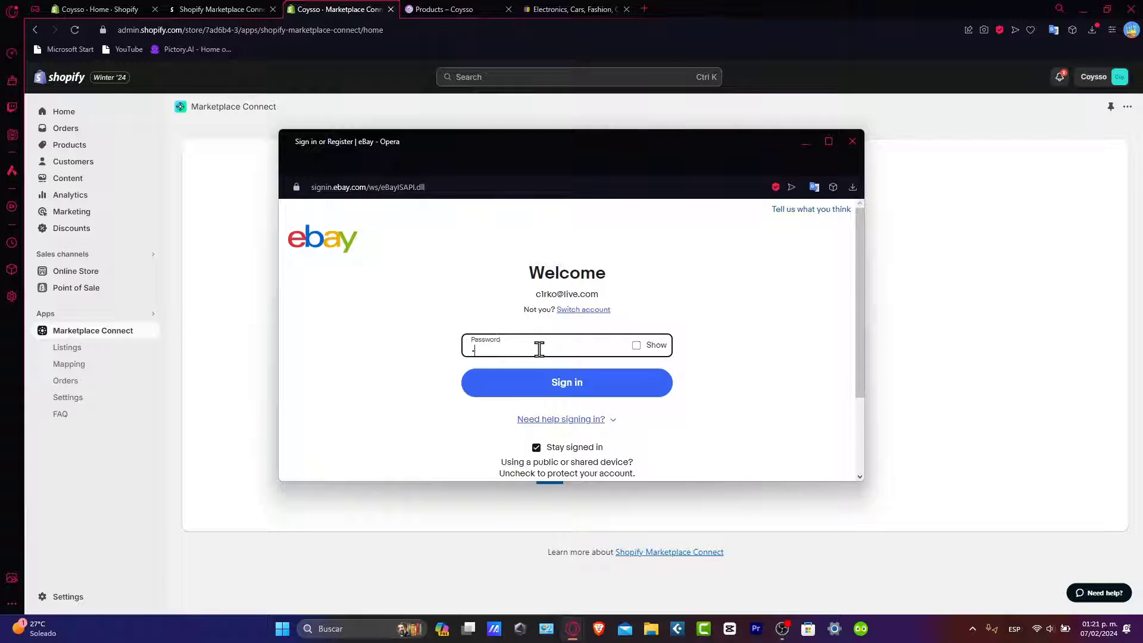
type("••••")
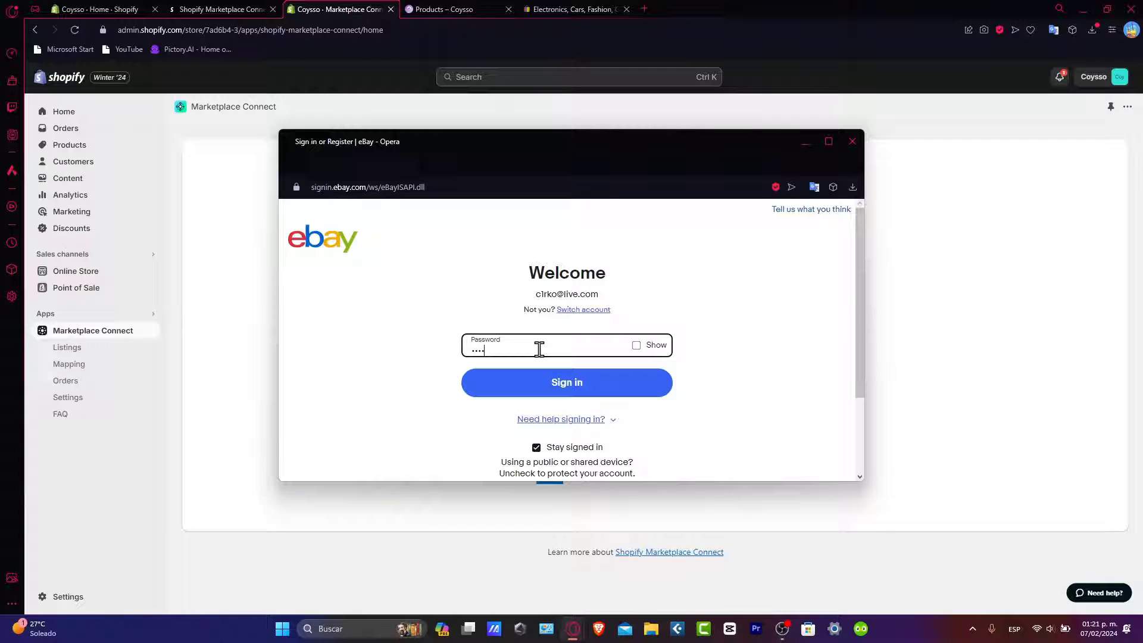
type("password")
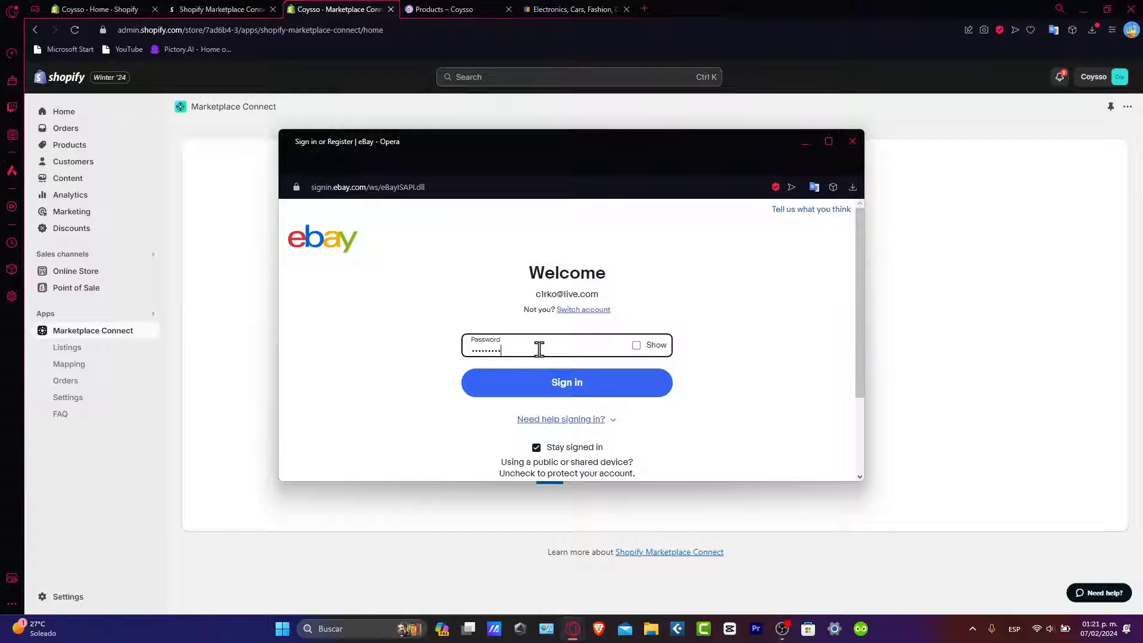
left_click(567, 382)
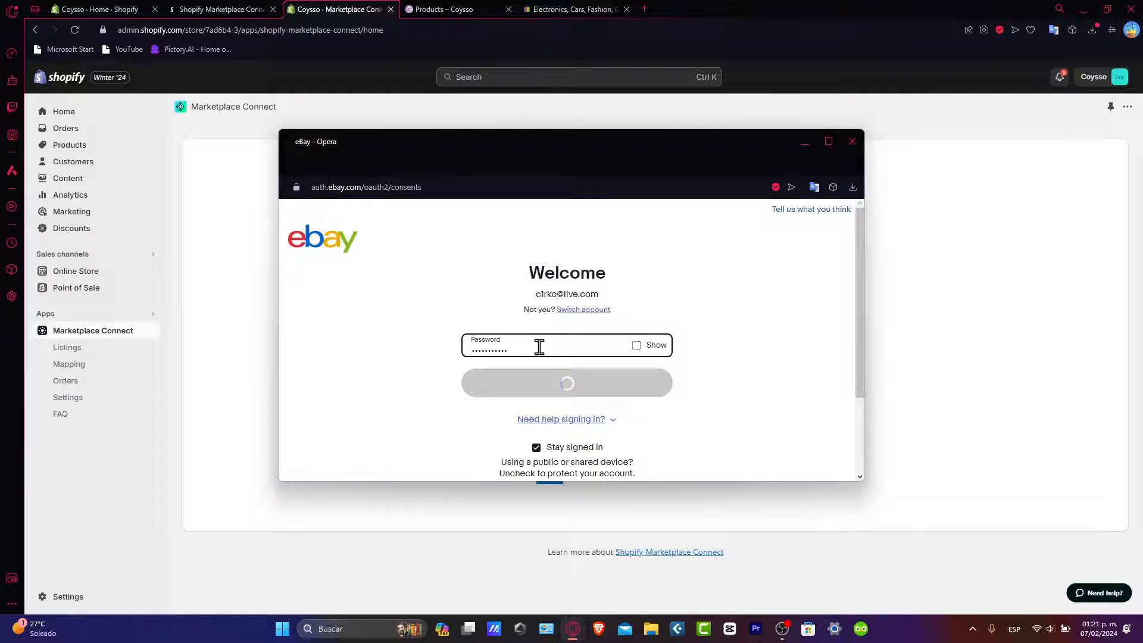
left_click(567, 383)
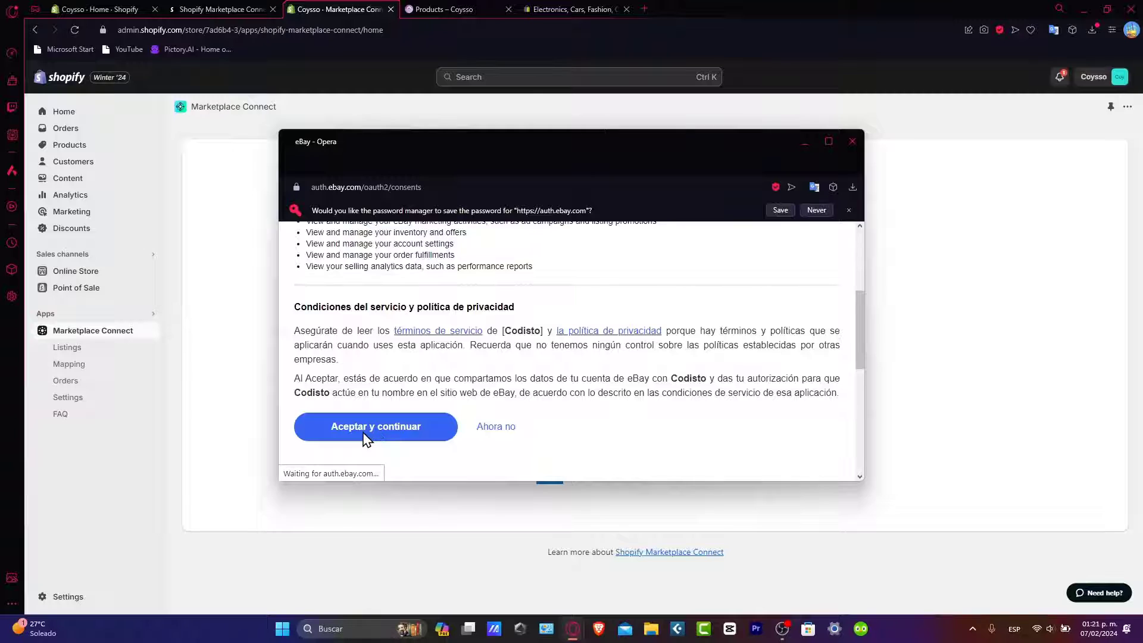
mouse_move(482, 417)
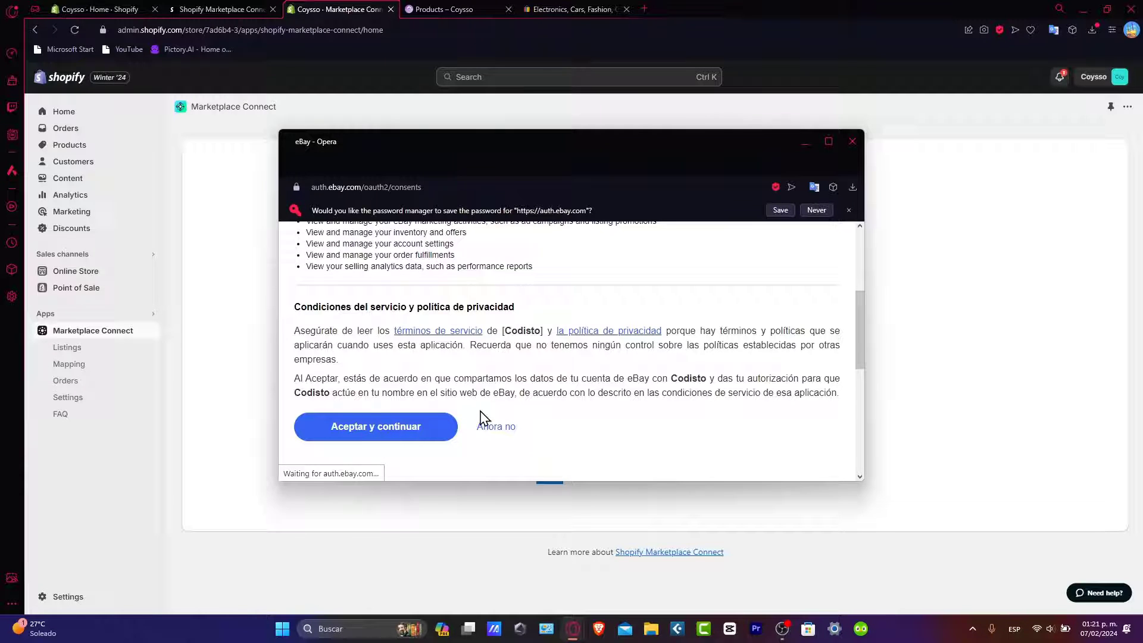
left_click(376, 427)
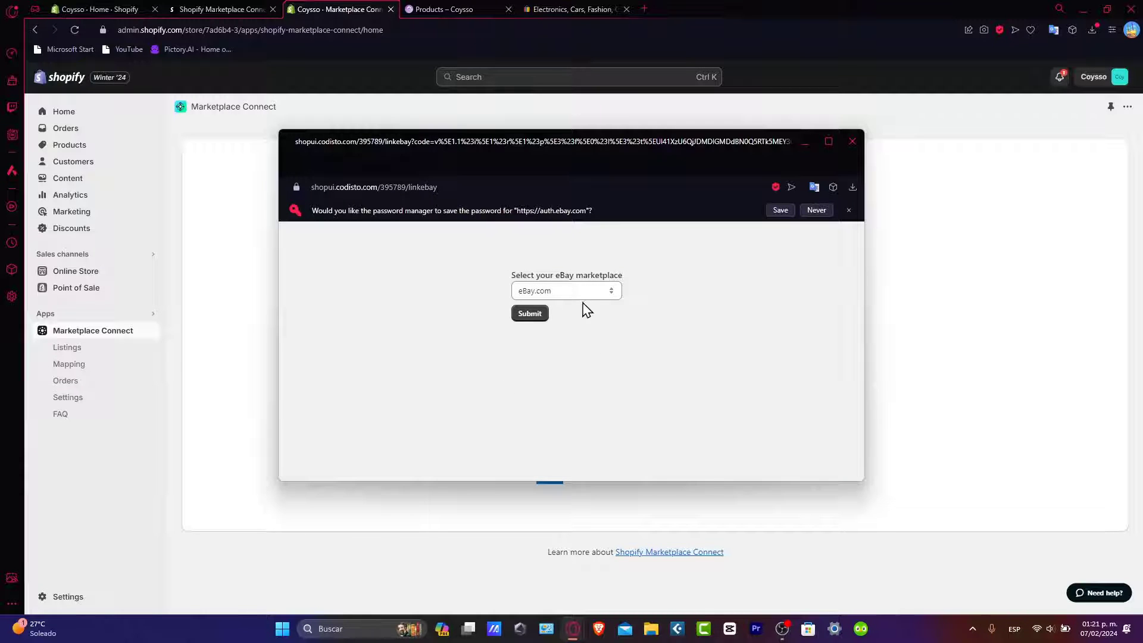
- Choose eBay.com as the marketplace for the seller account
left_click(565, 290)
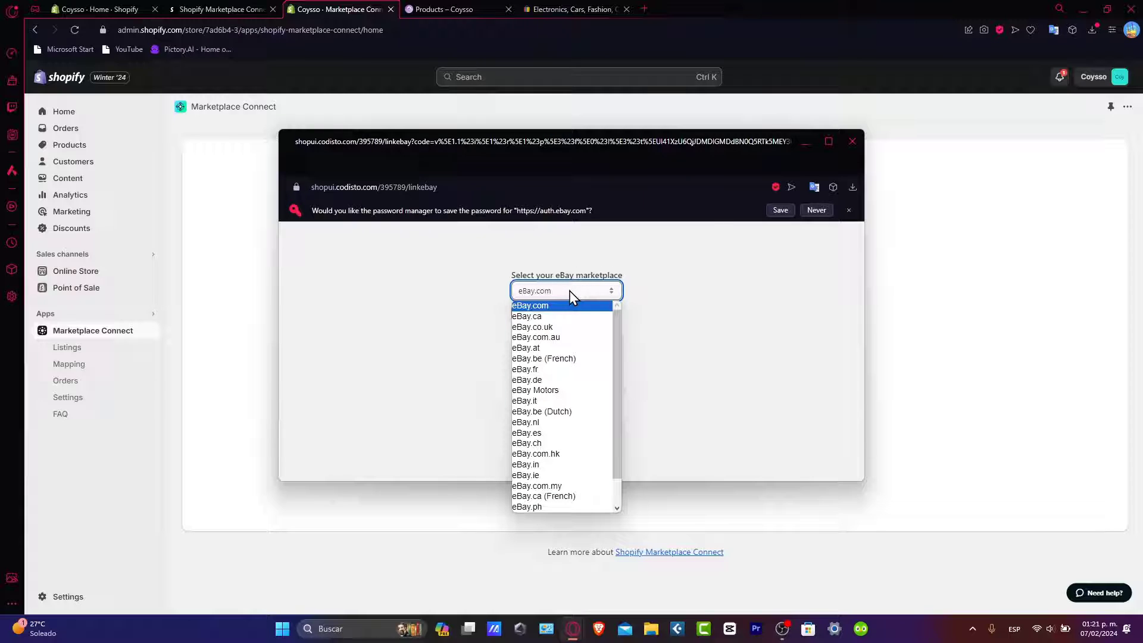
mouse_move(551, 314)
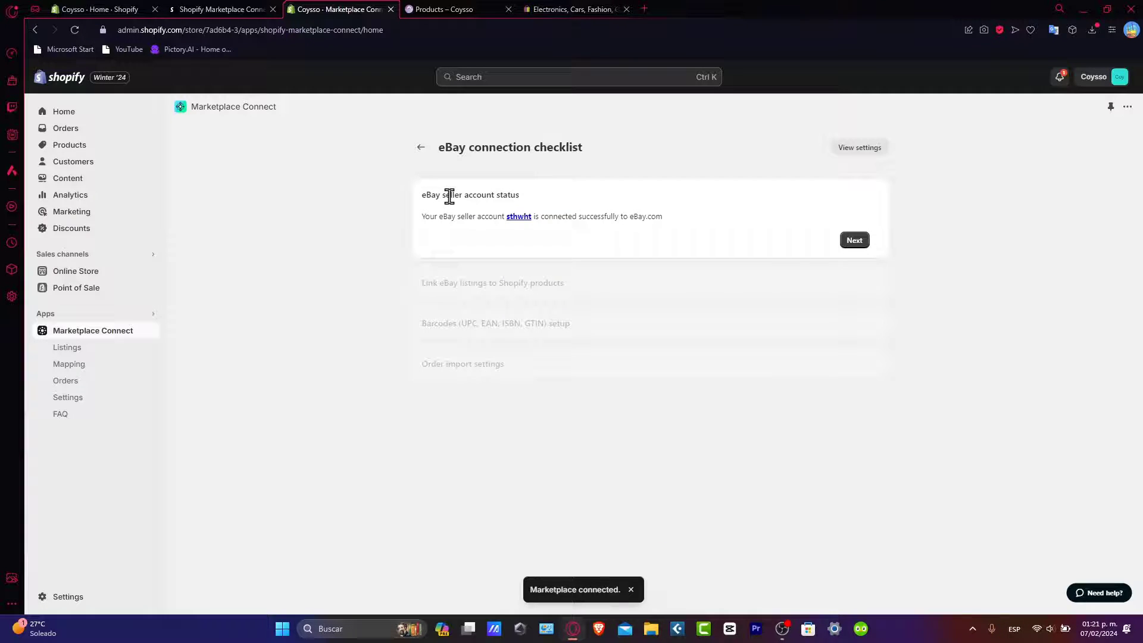
mouse_move(541, 198)
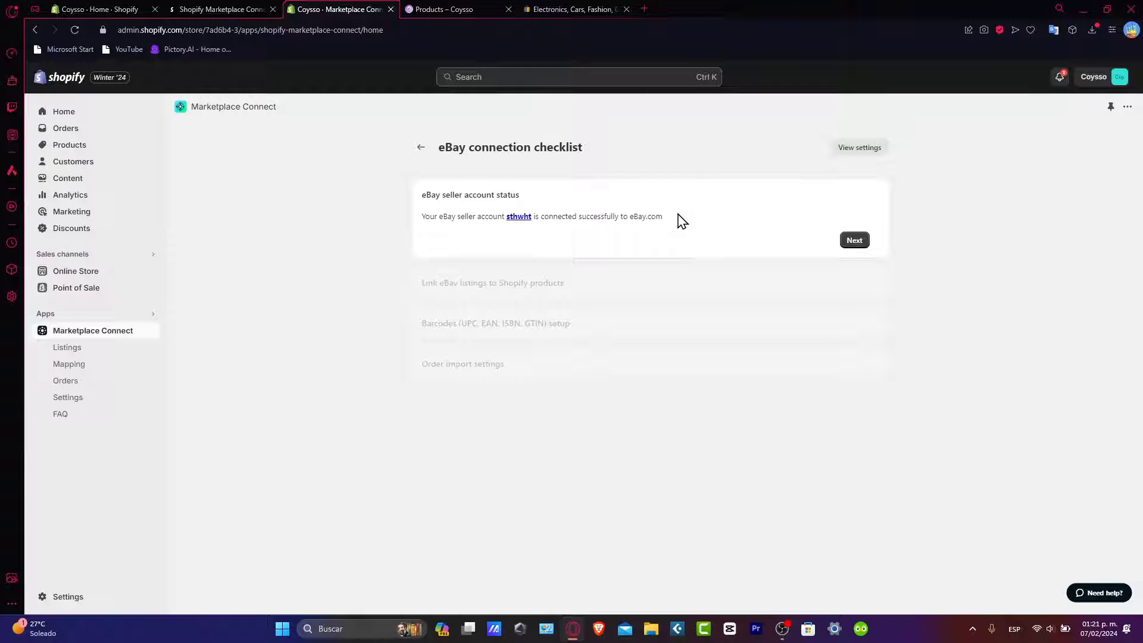
mouse_move(854, 240)
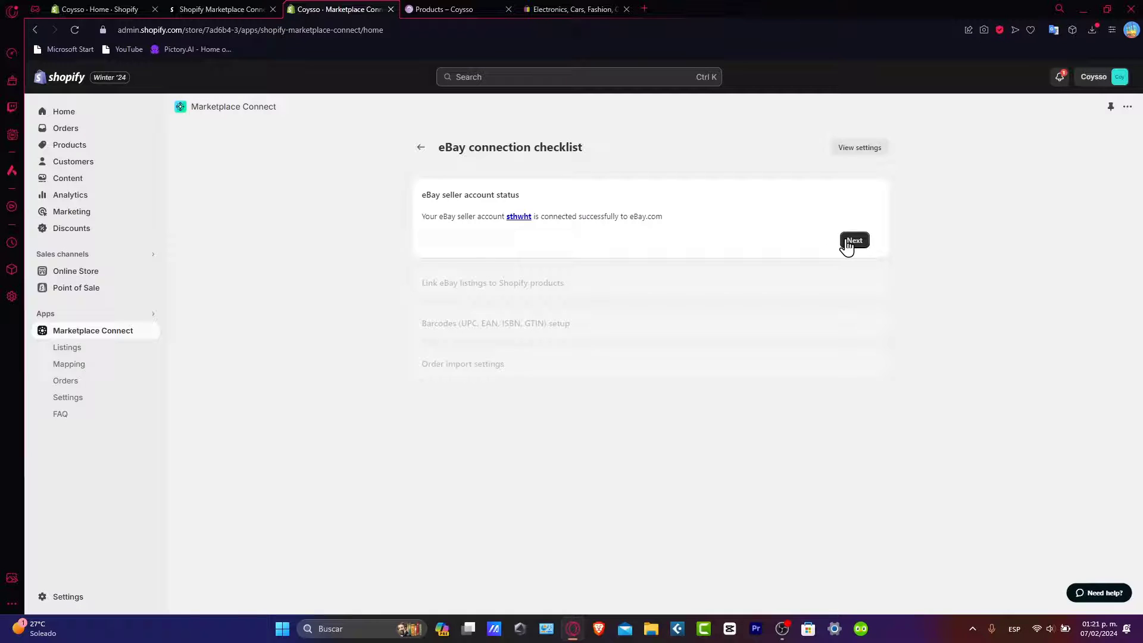
- Pass the listing-link and barcode checklist steps, keeping barcodes edited in Marketplace Connect
left_click(854, 241)
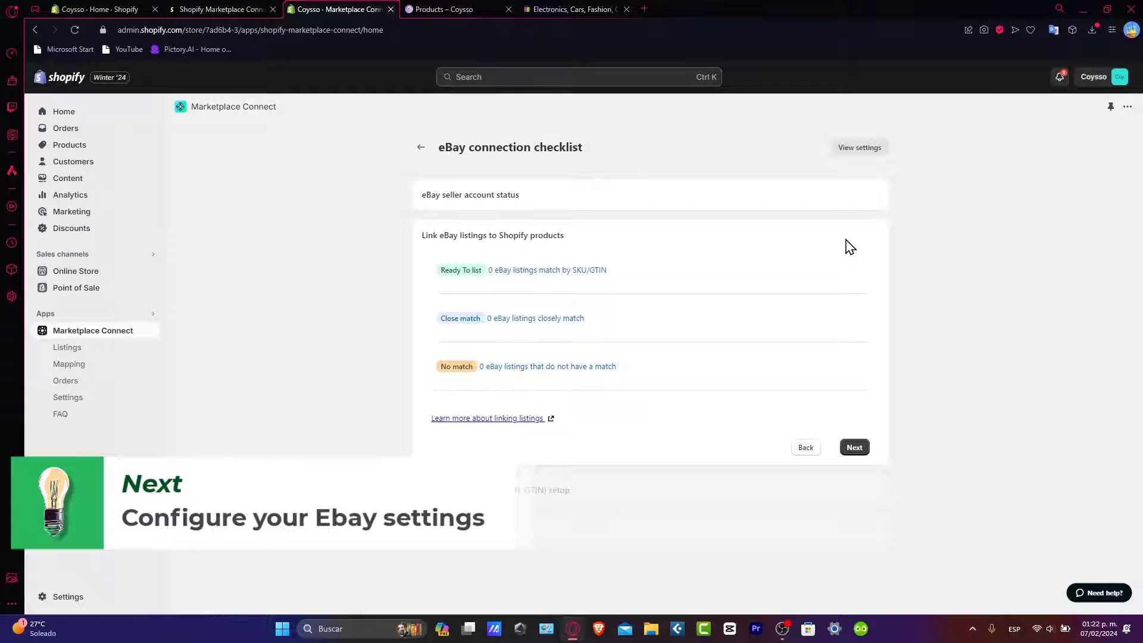
mouse_move(485, 274)
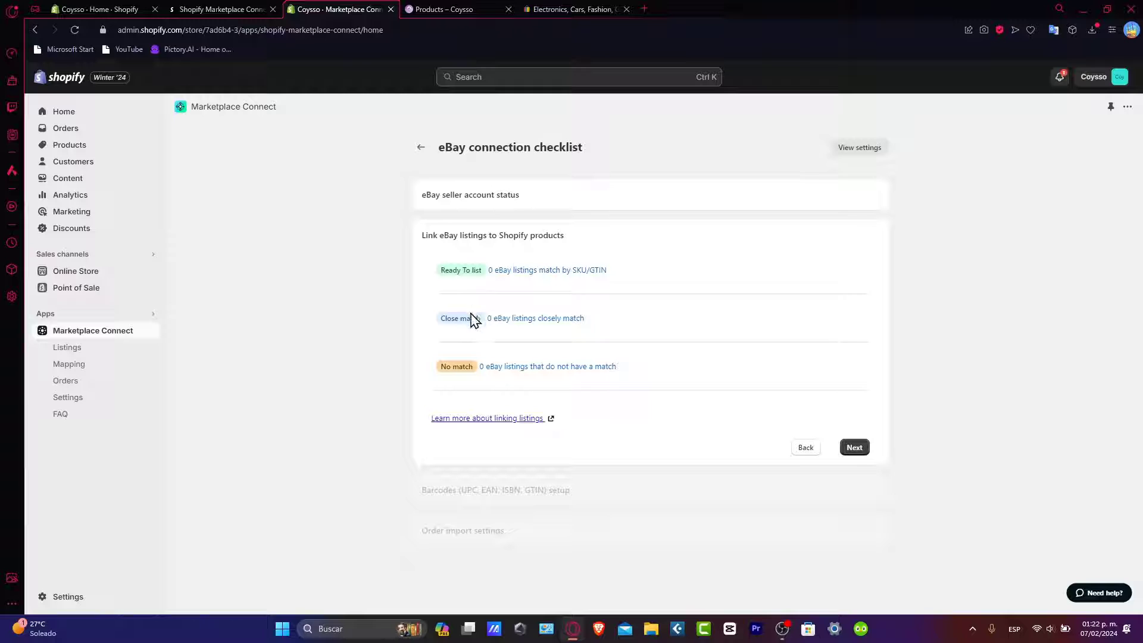
mouse_move(498, 372)
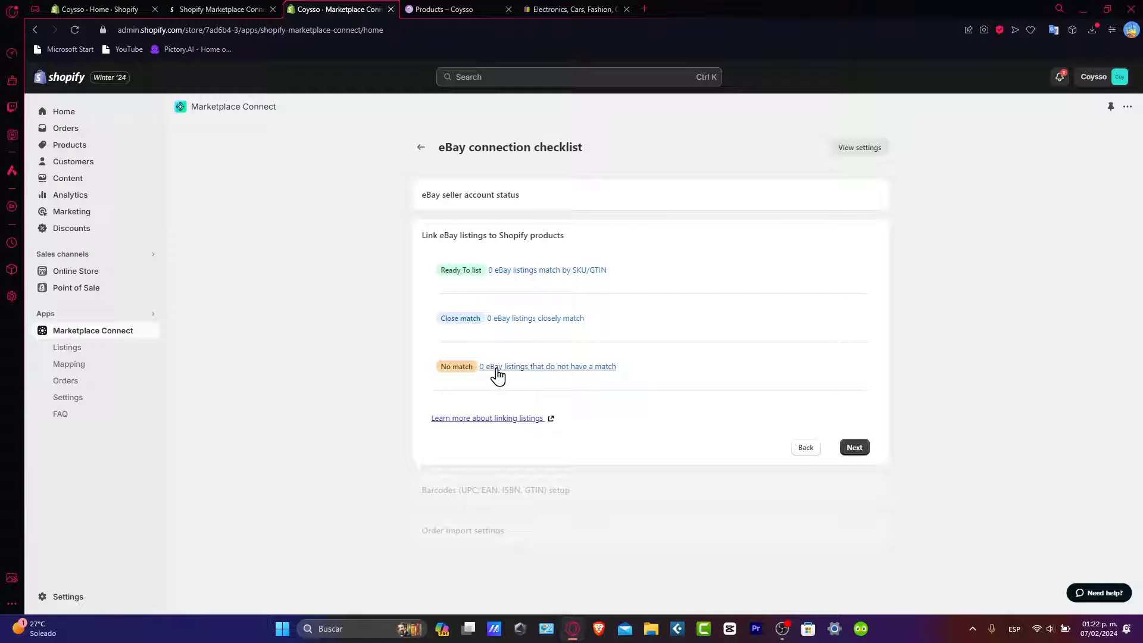
mouse_move(509, 350)
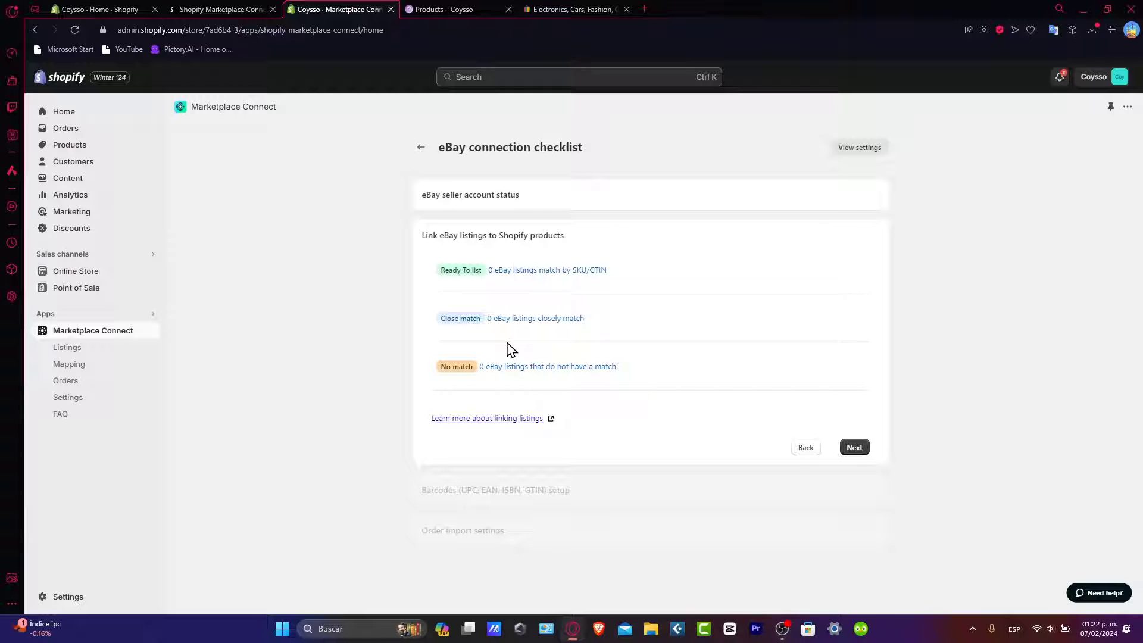
mouse_move(854, 447)
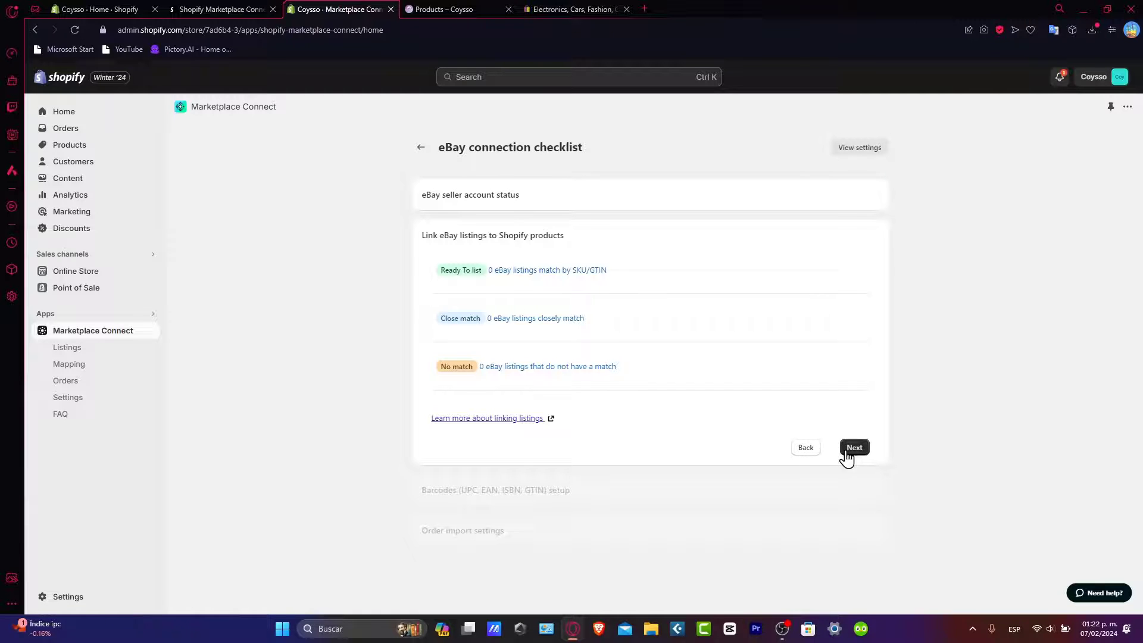
left_click(854, 447)
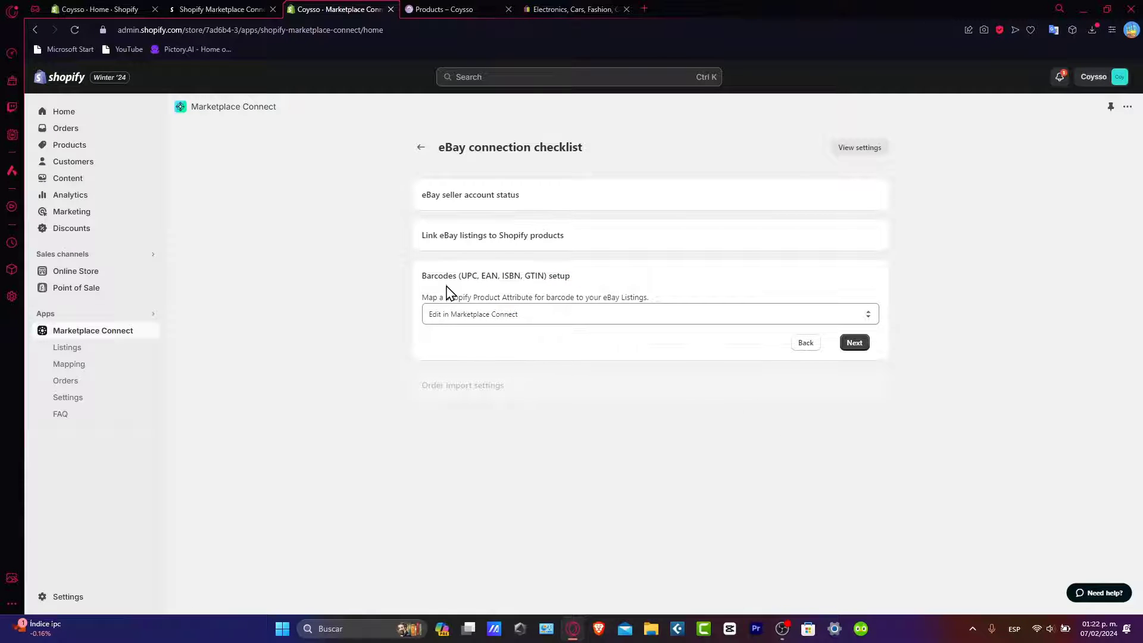
left_click(644, 313)
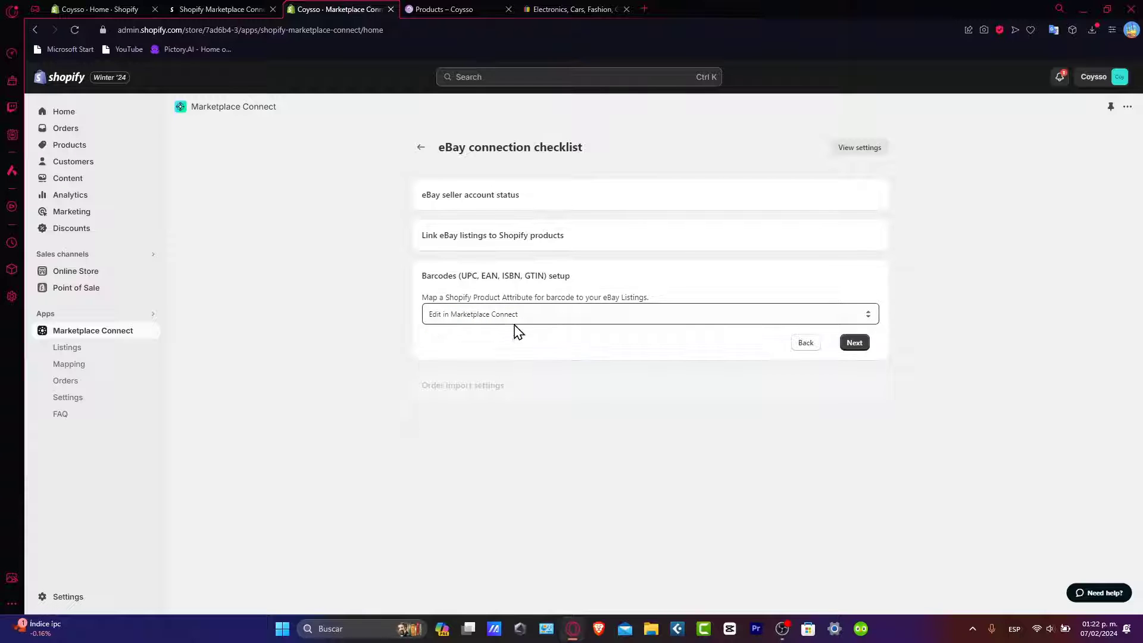
left_click(854, 342)
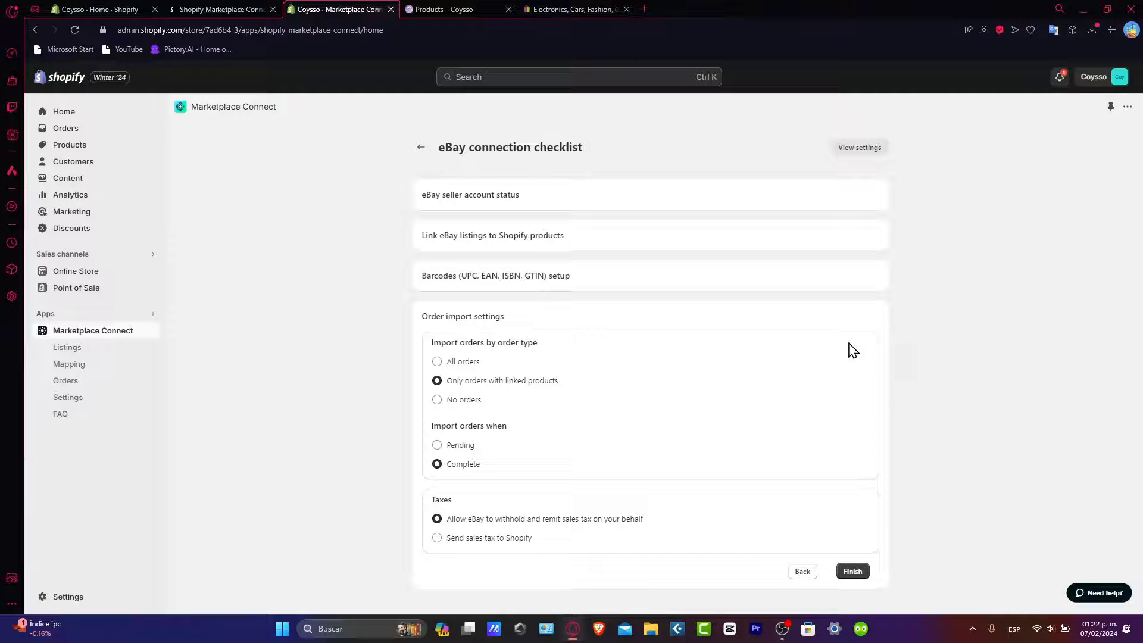
- Import all order types once complete, let eBay withhold sales tax, and finish the checklist
double_click(479, 317)
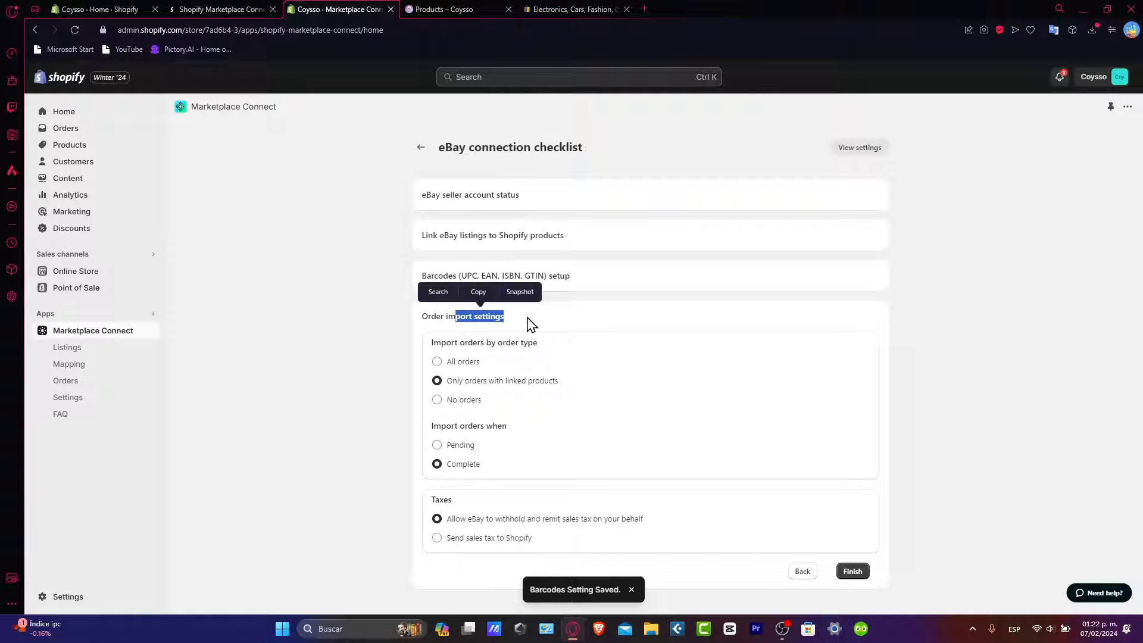
left_click(437, 361)
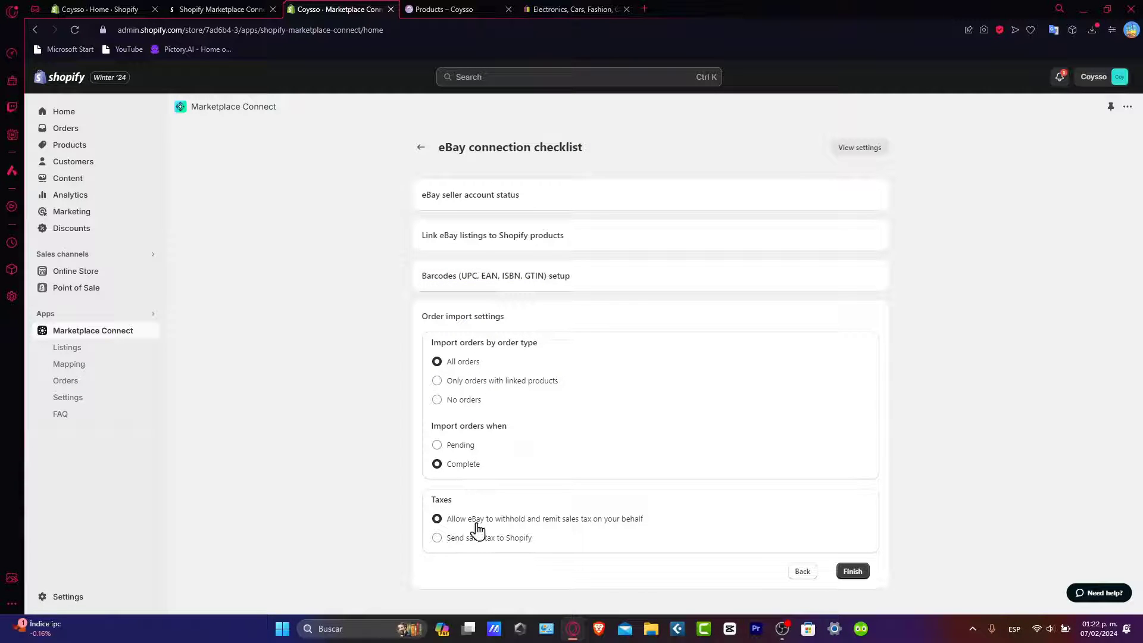
double_click(456, 518)
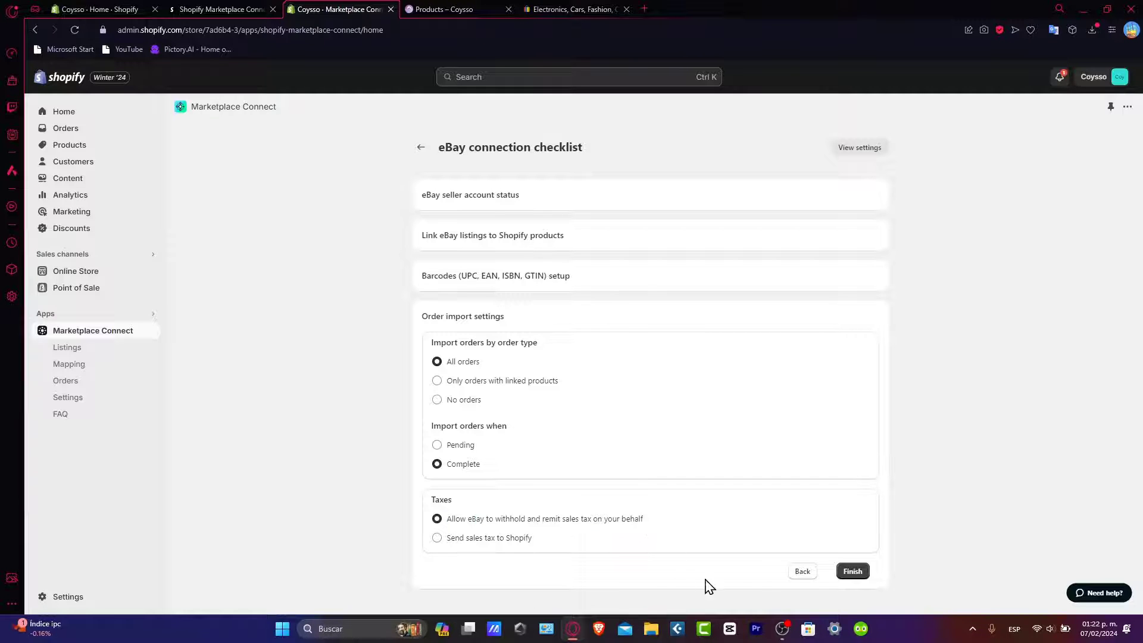
left_click(852, 571)
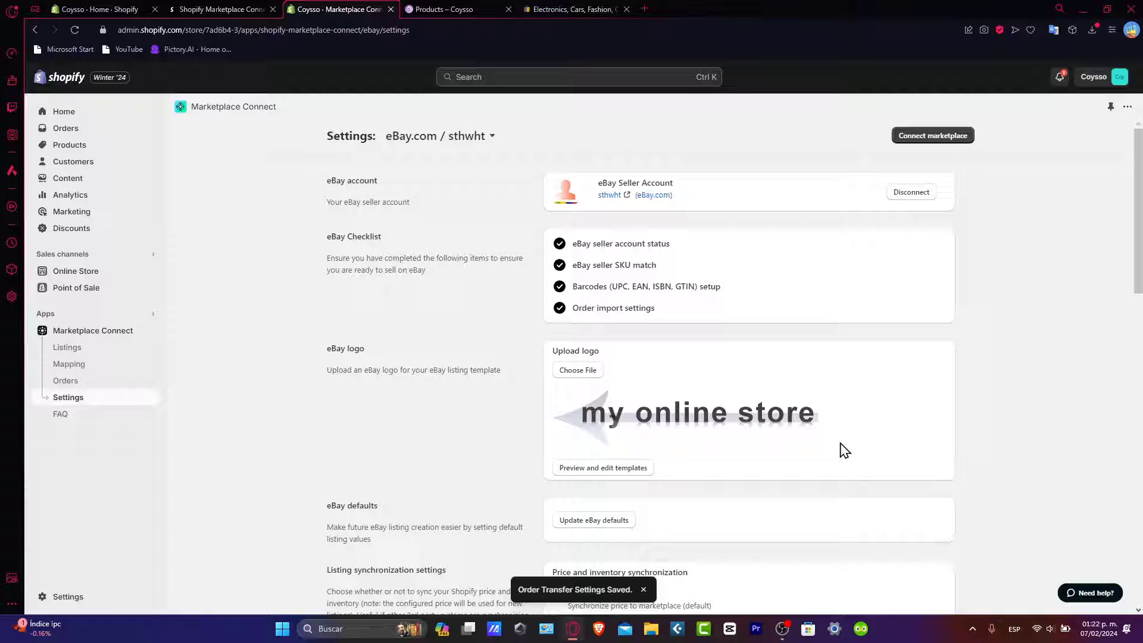
mouse_move(810, 362)
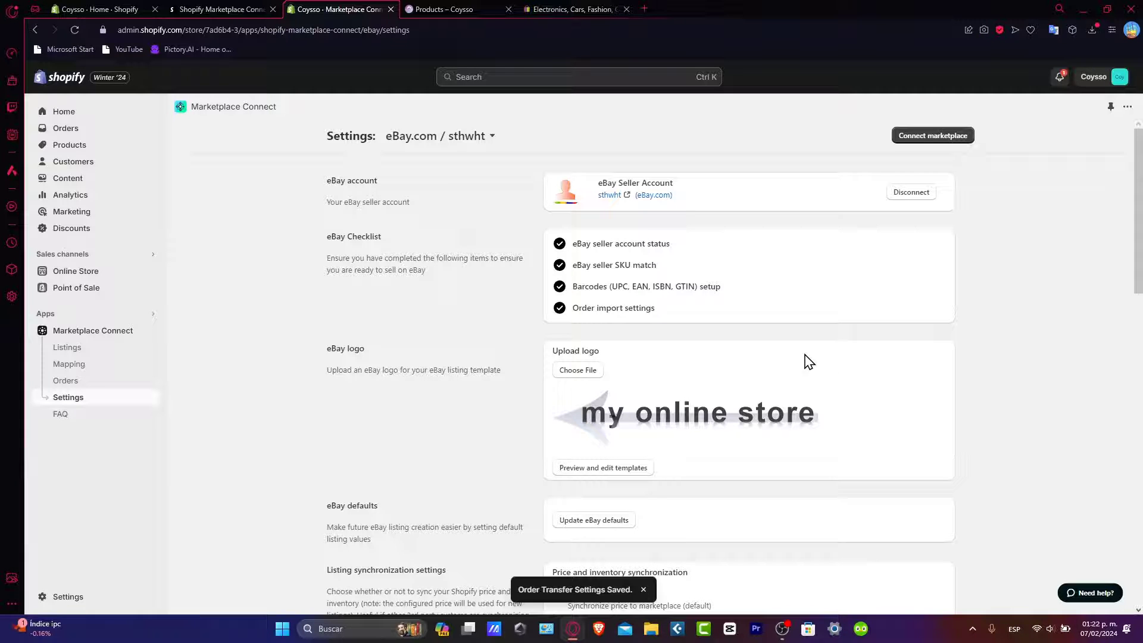
mouse_move(664, 245)
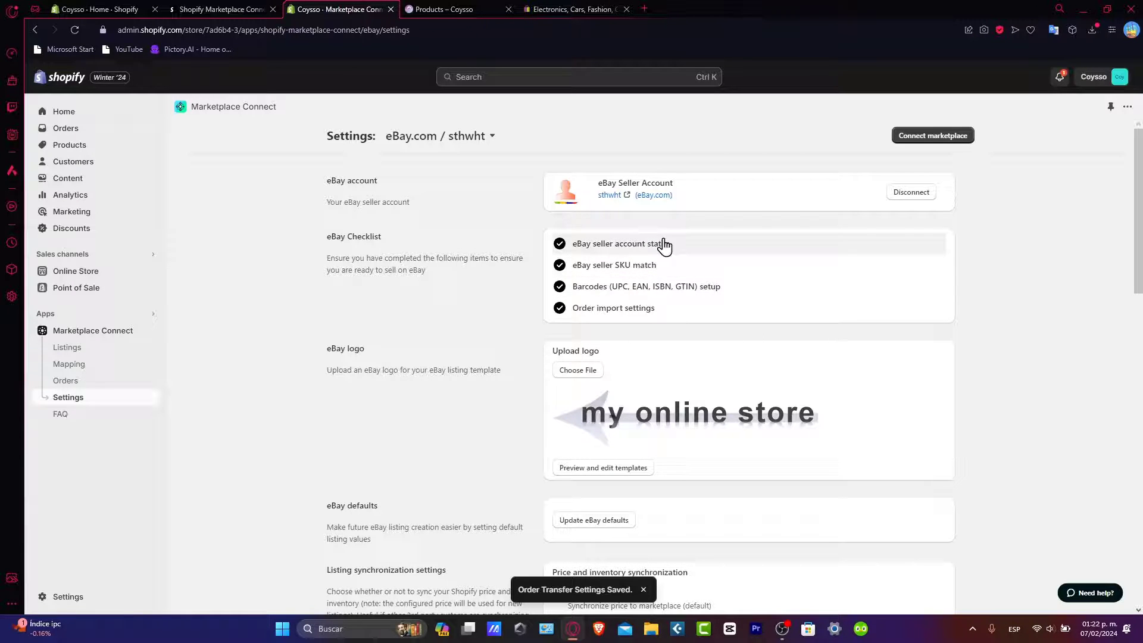
mouse_move(315, 352)
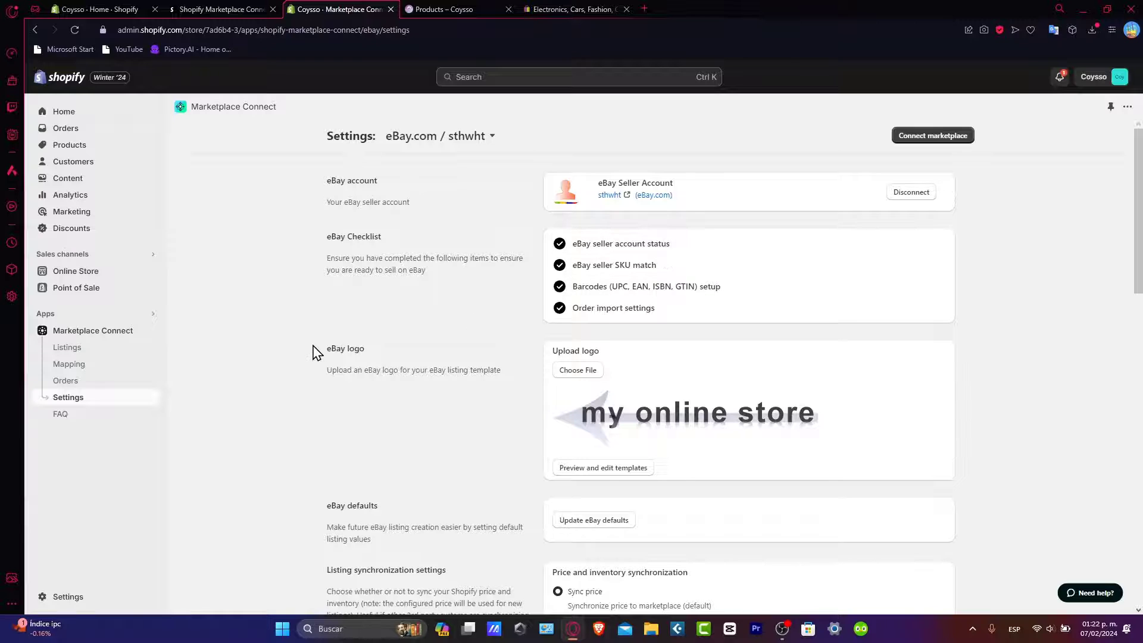
- Upload COYSSO (2).png from Downloads as the logo for the eBay listing template
double_click(345, 349)
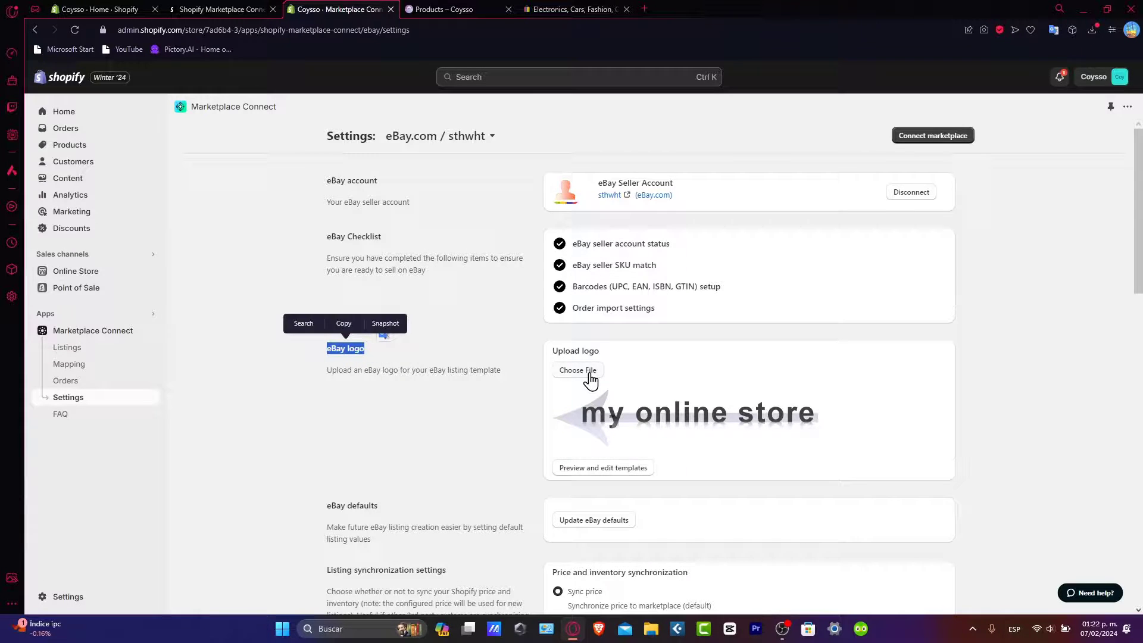
left_click(577, 370)
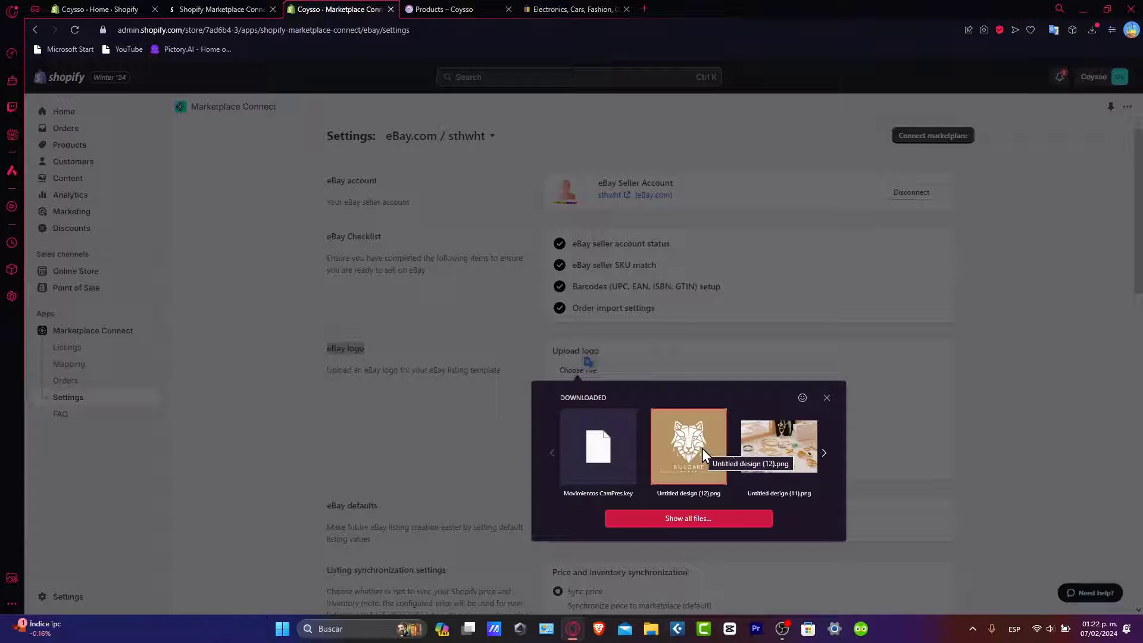
left_click(824, 452)
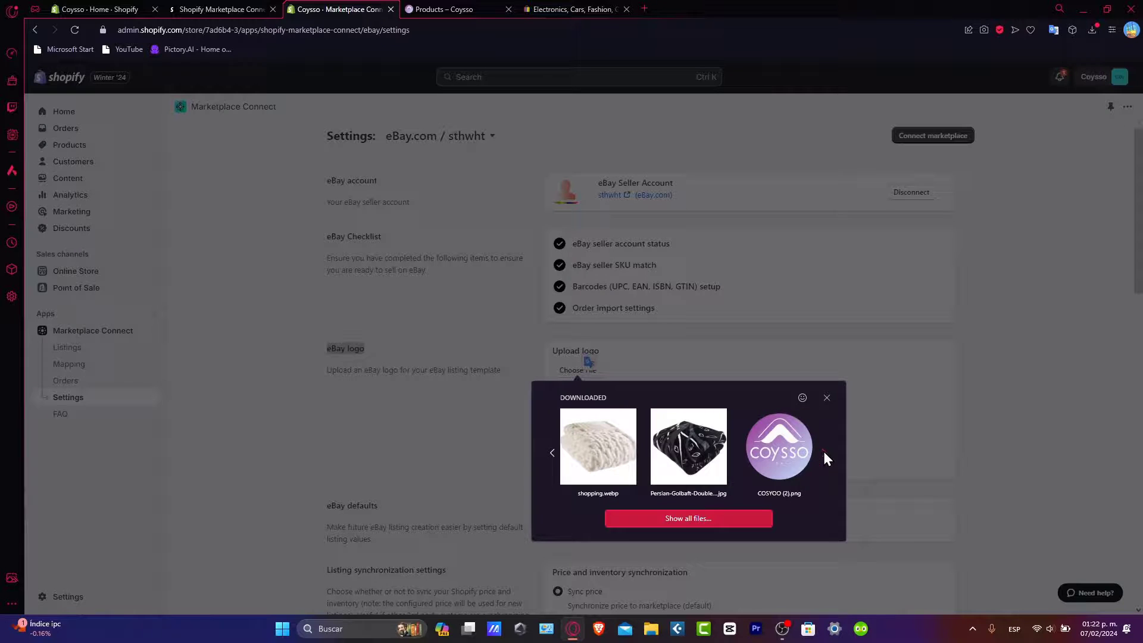
left_click(827, 398)
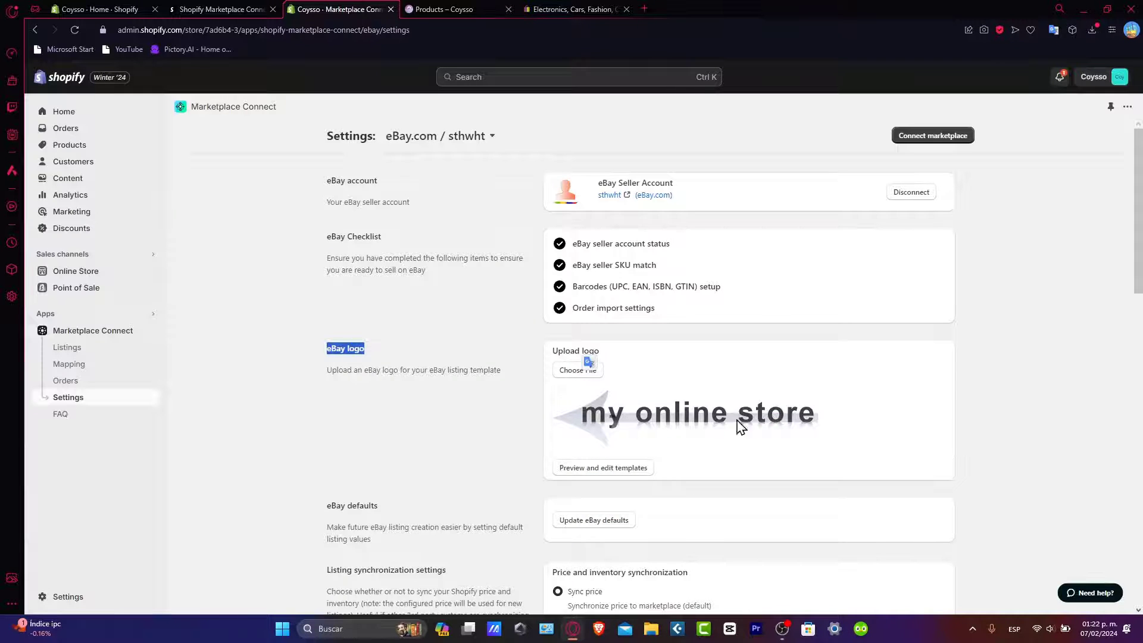
- Return to Marketplace Connect settings and launch Preview and edit templates for eBay
left_click(459, 8)
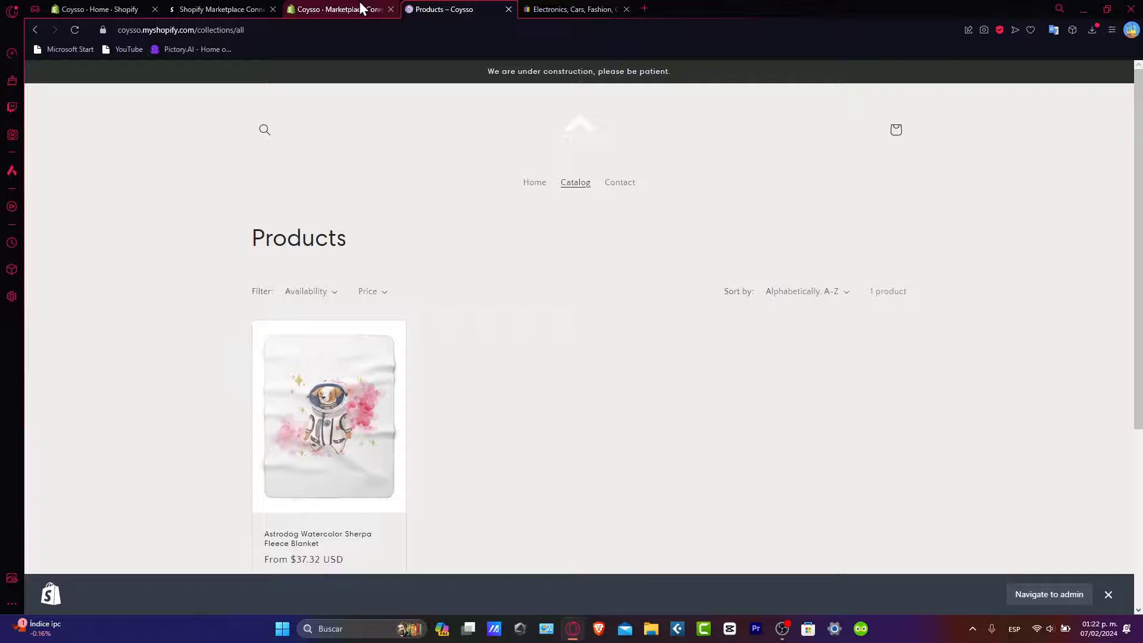
left_click(339, 8)
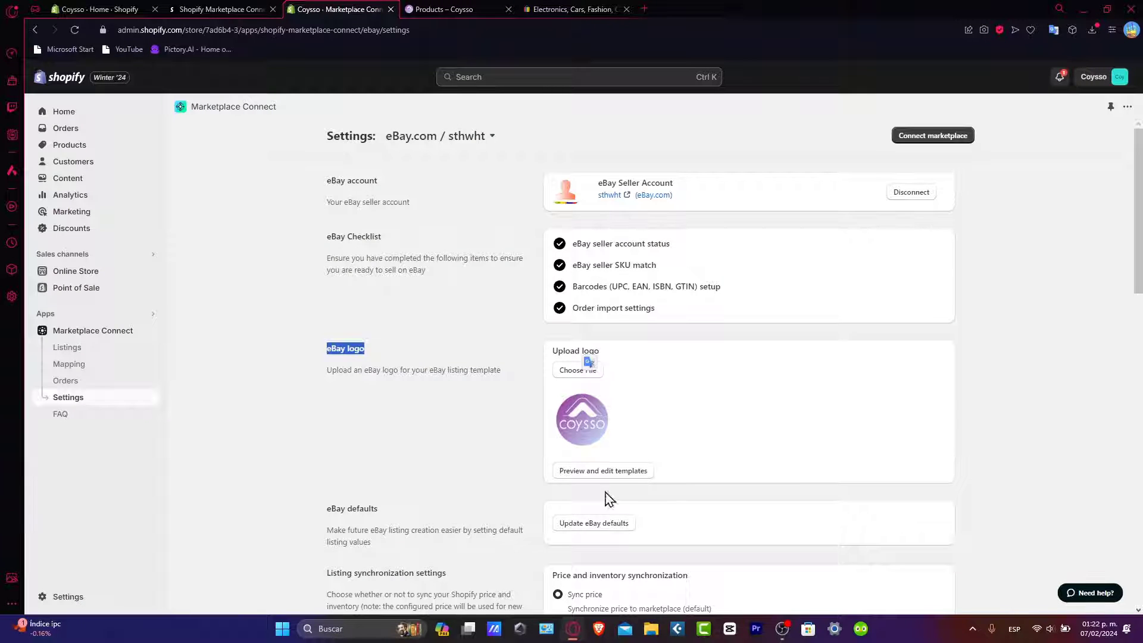
scroll("down", 3)
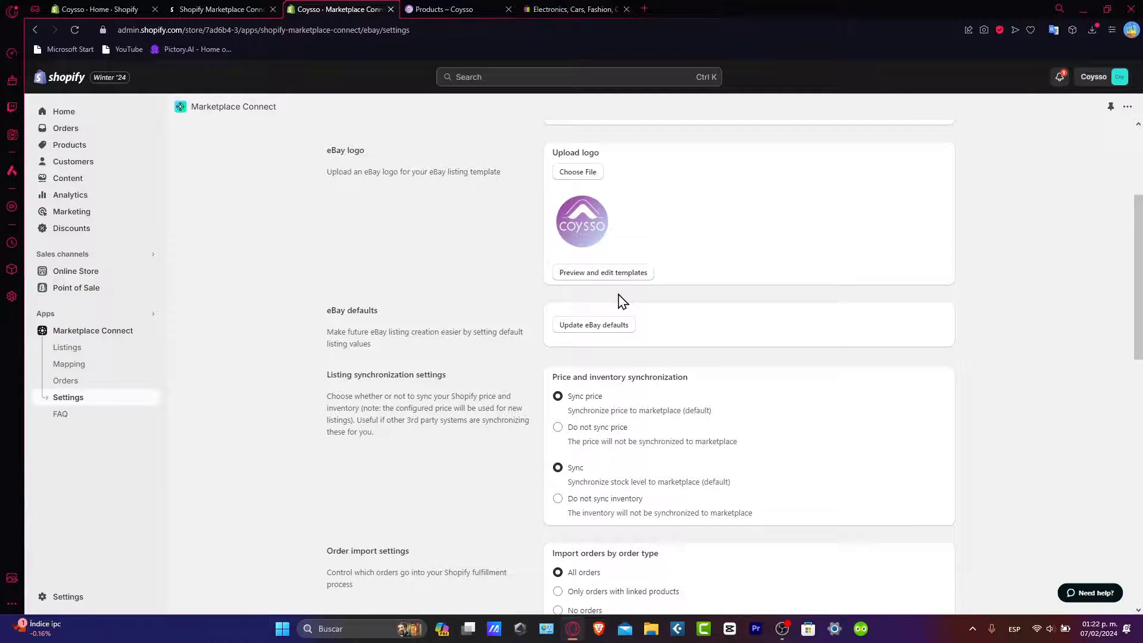
left_click(602, 272)
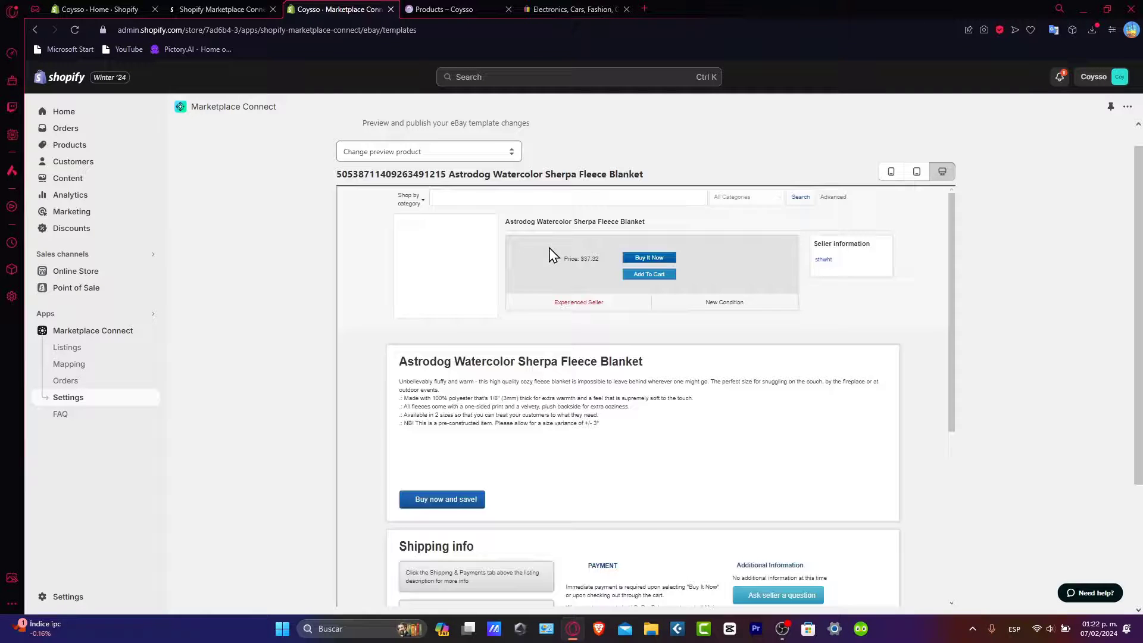
- Refresh the templates and review the preview showing the Coysso logo above the blanket description
left_click(765, 136)
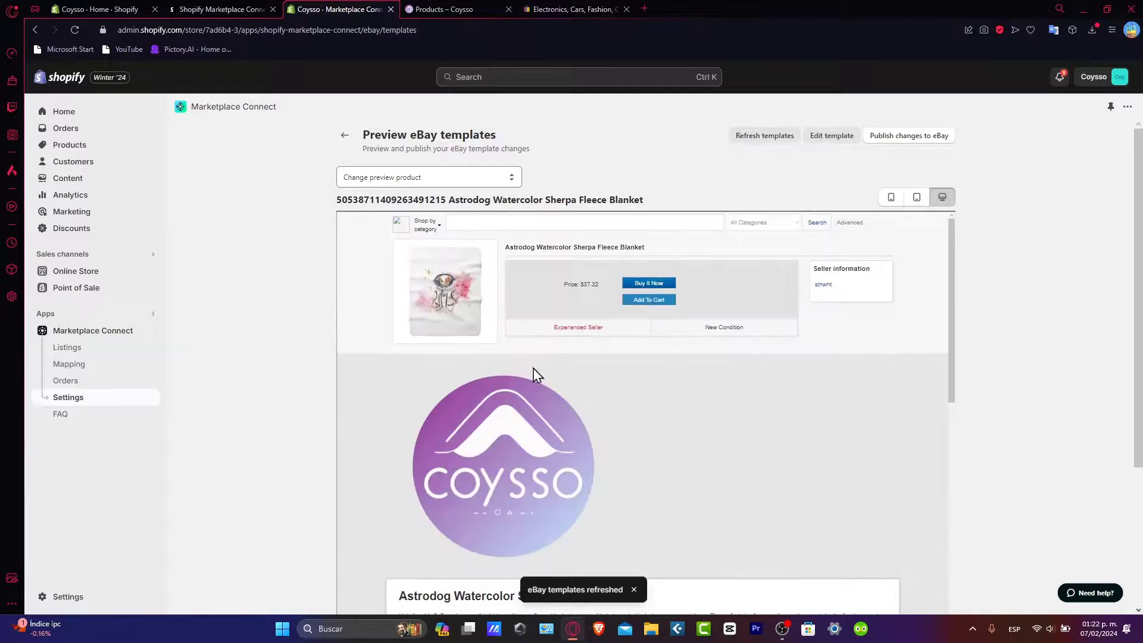
mouse_move(693, 411)
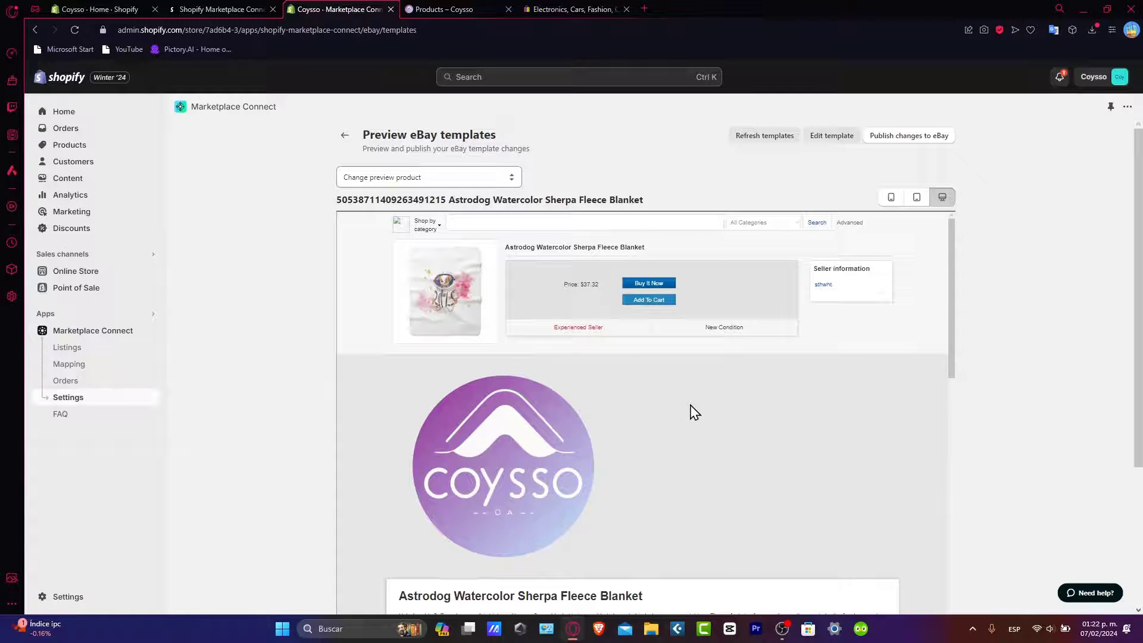
mouse_move(589, 401)
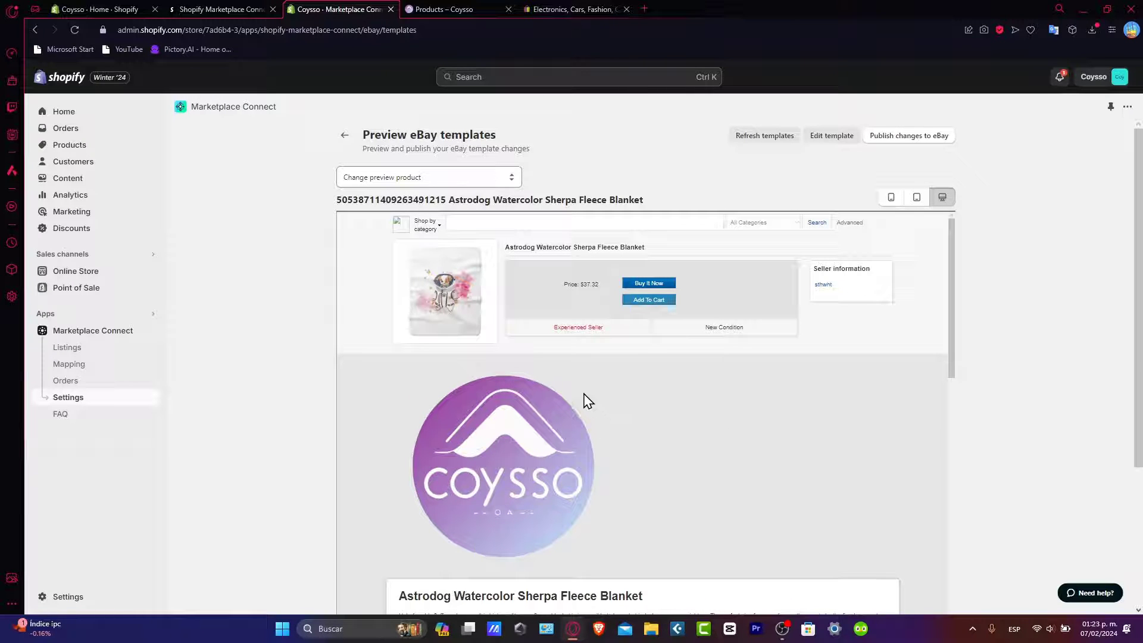
mouse_move(815, 316)
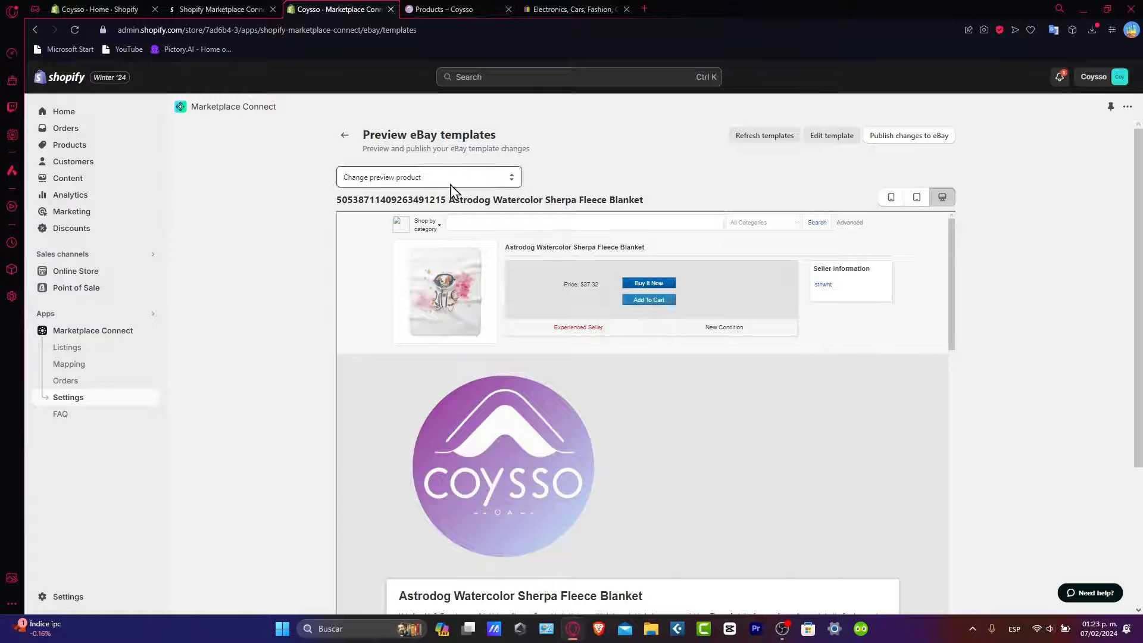
scroll("down", 3)
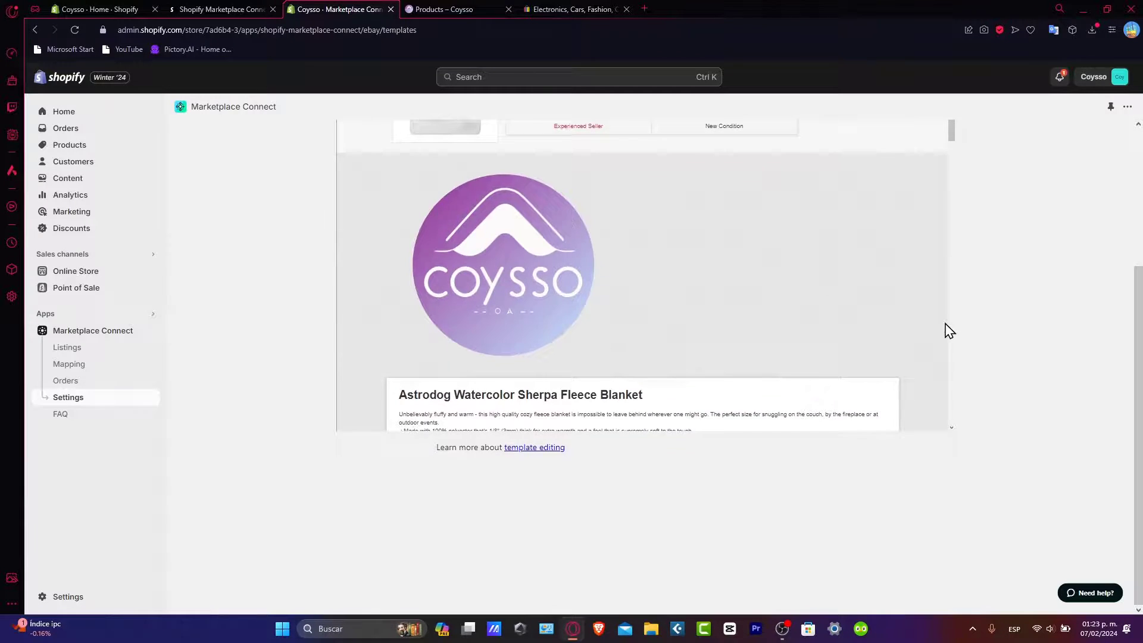
scroll("down", 3)
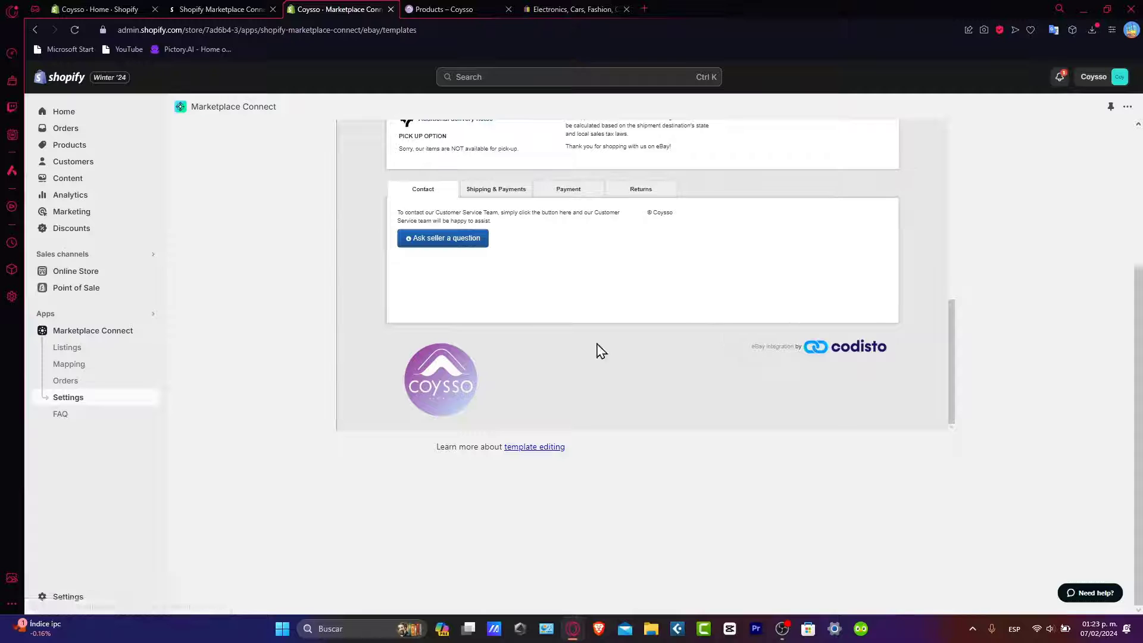
scroll("up", 3)
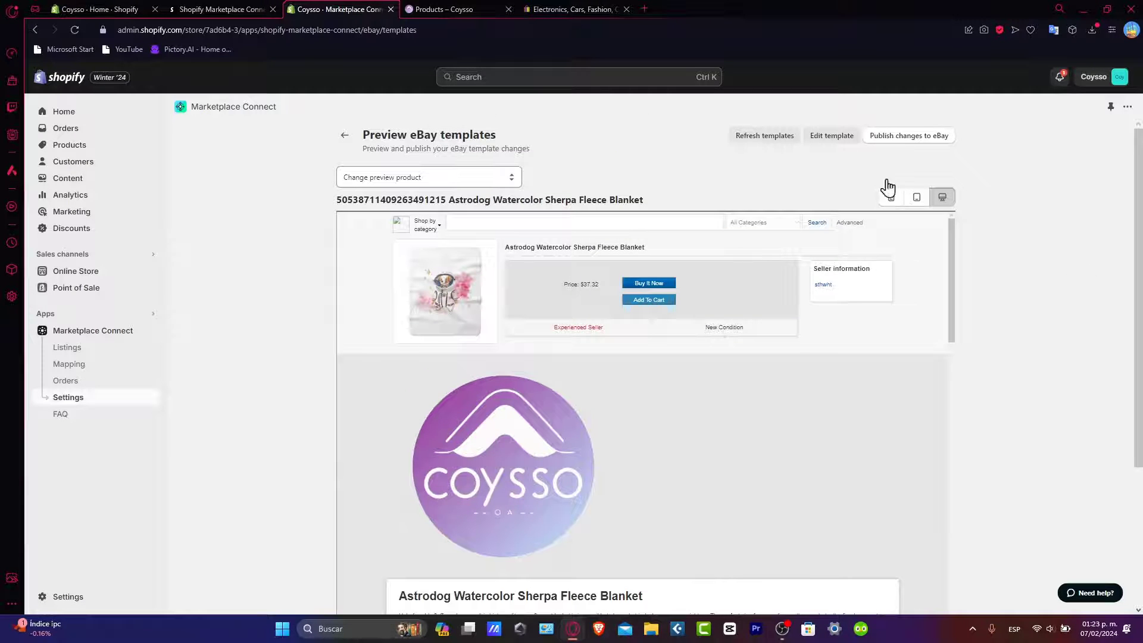
- Open the template code in a new tab, return to the preview and publish changes to eBay
left_click(830, 138)
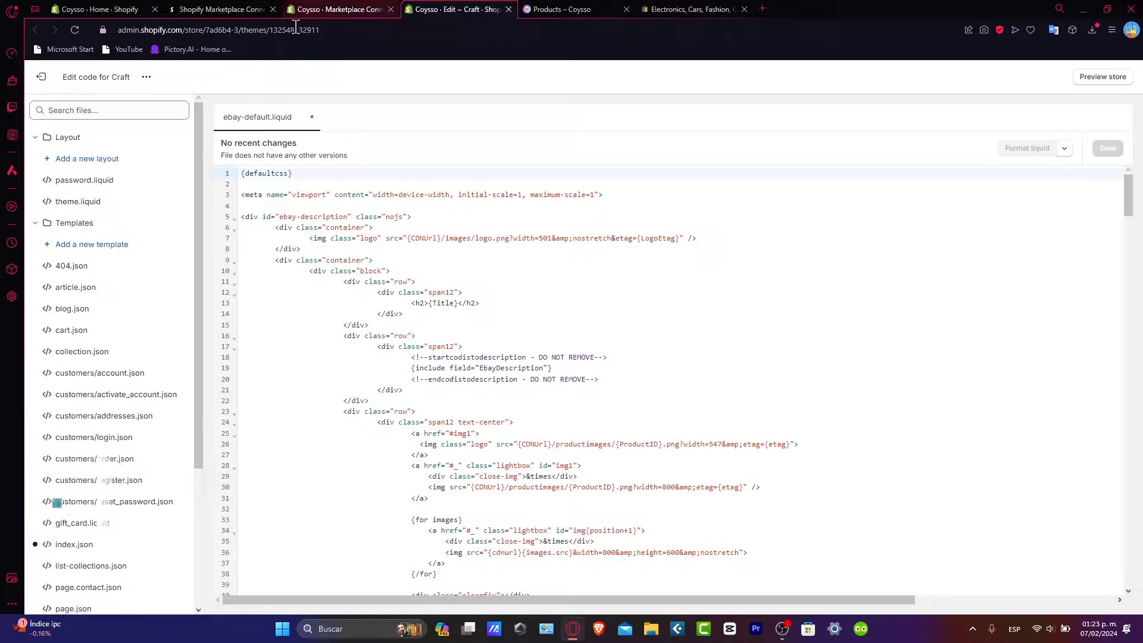
left_click(340, 8)
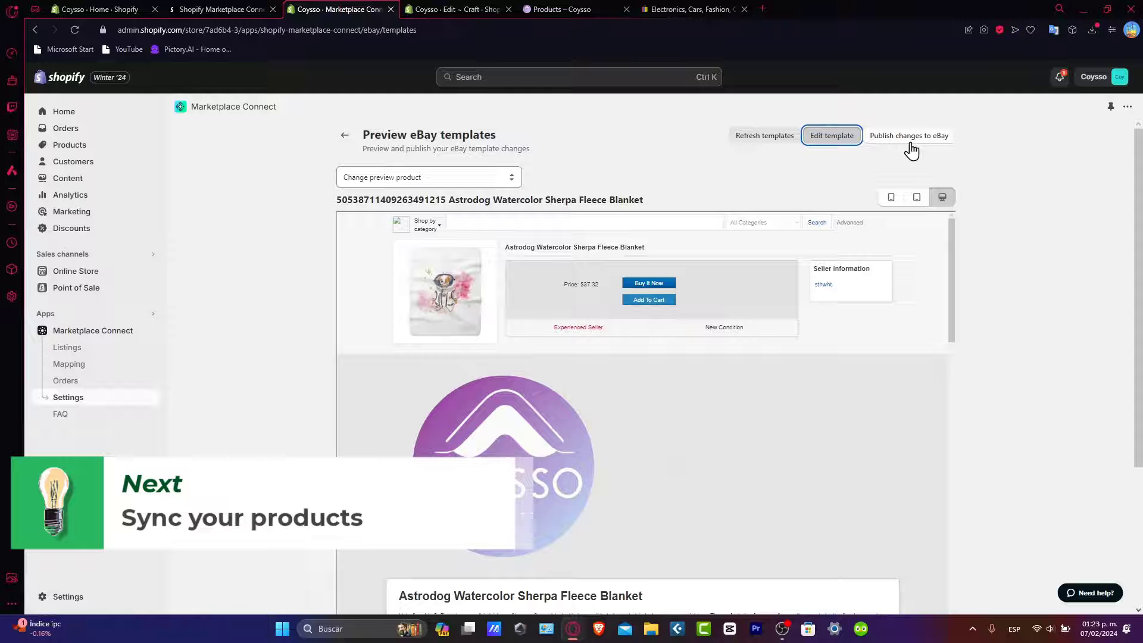
left_click(909, 135)
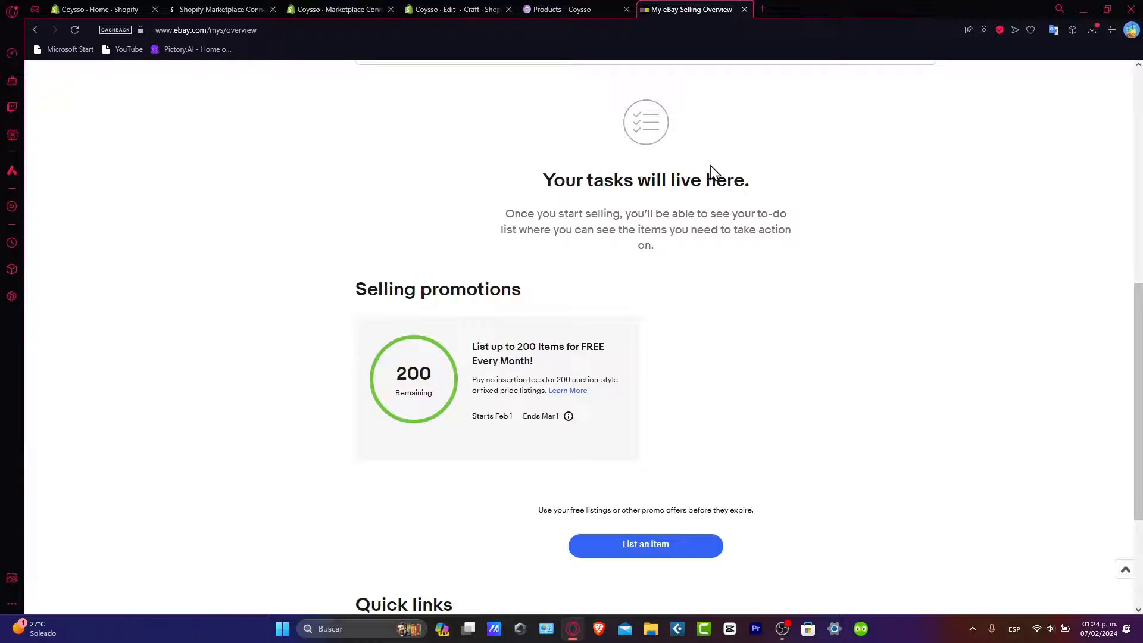
- Review the Selling promotions section on My eBay with the 200 free listings start and end dates
scroll("down", 3)
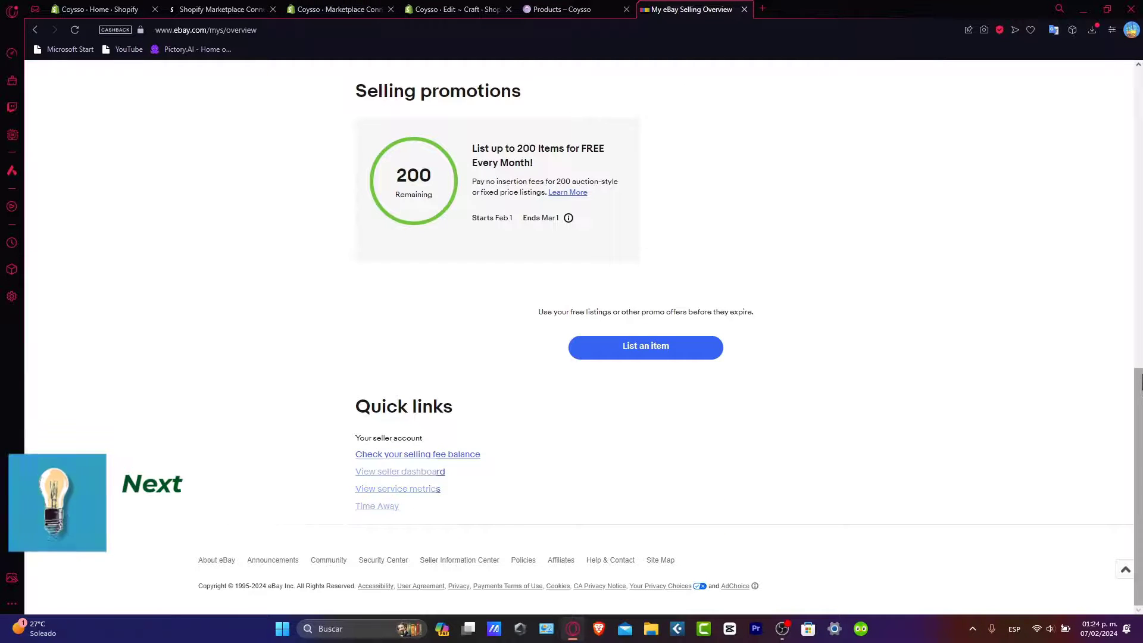
scroll("up", 3)
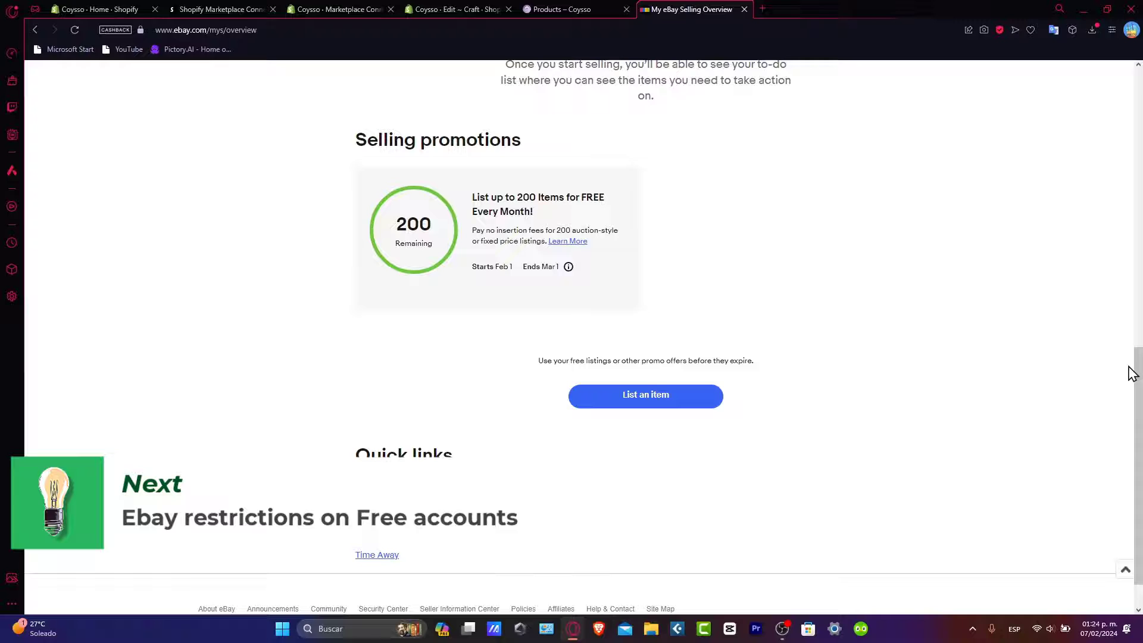
double_click(456, 139)
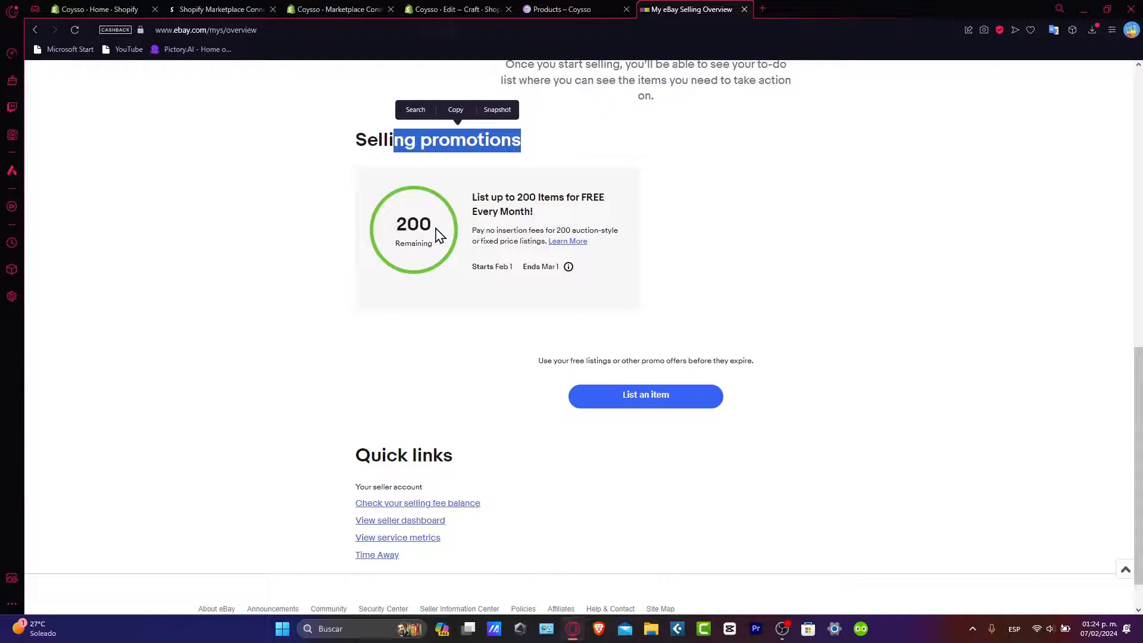
mouse_move(523, 215)
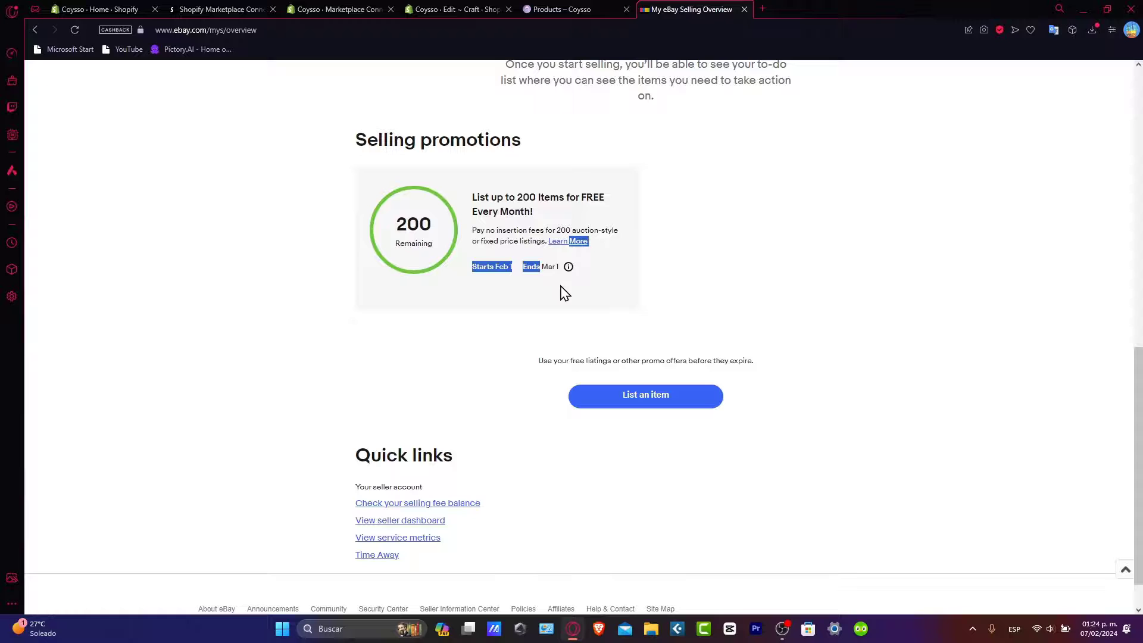
double_click(413, 224)
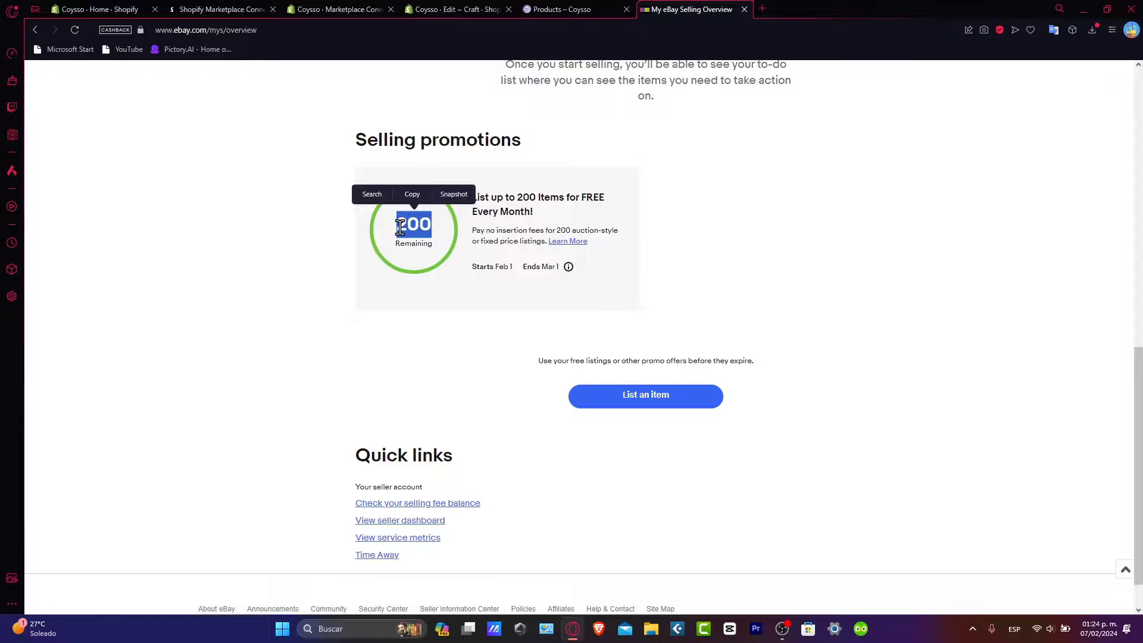
- Back in Marketplace Connect Listings, open the Astrodog blanket's eBay listing details
left_click(102, 8)
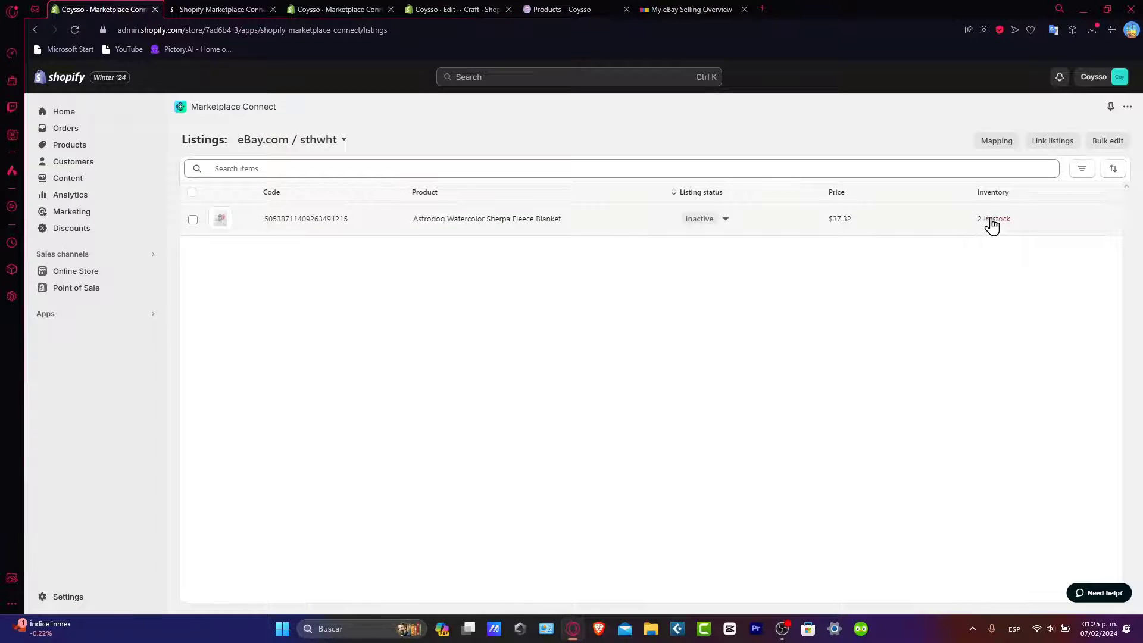
left_click(487, 219)
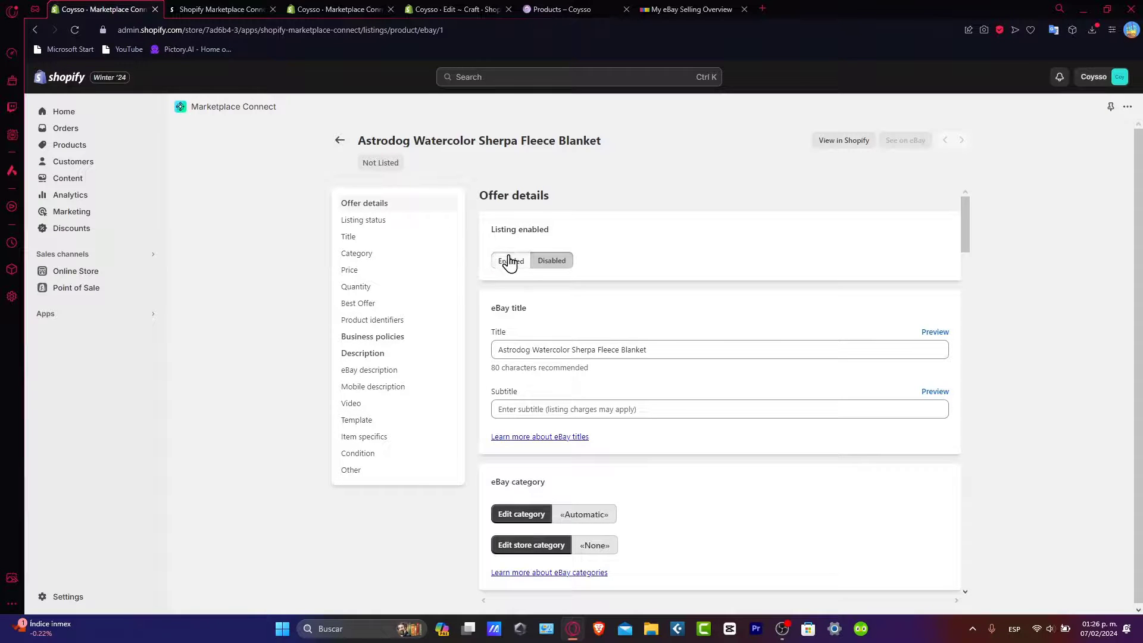
- Set the blanket's eBay listing to Enabled, save it, and return to the Marketplace Connect overview
left_click(510, 261)
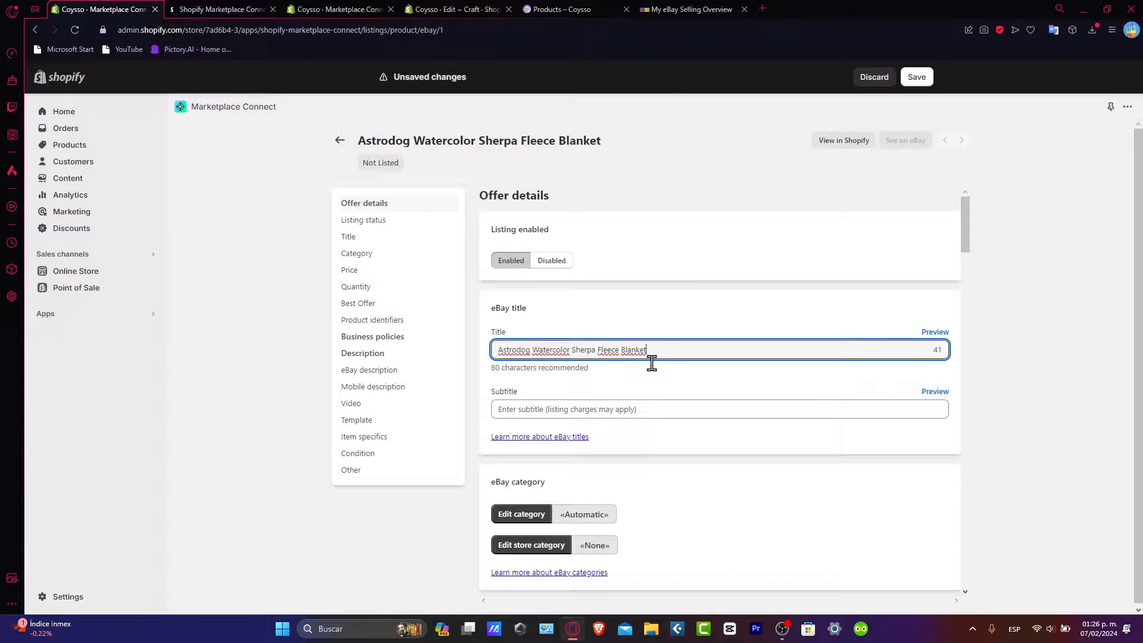
left_click(917, 76)
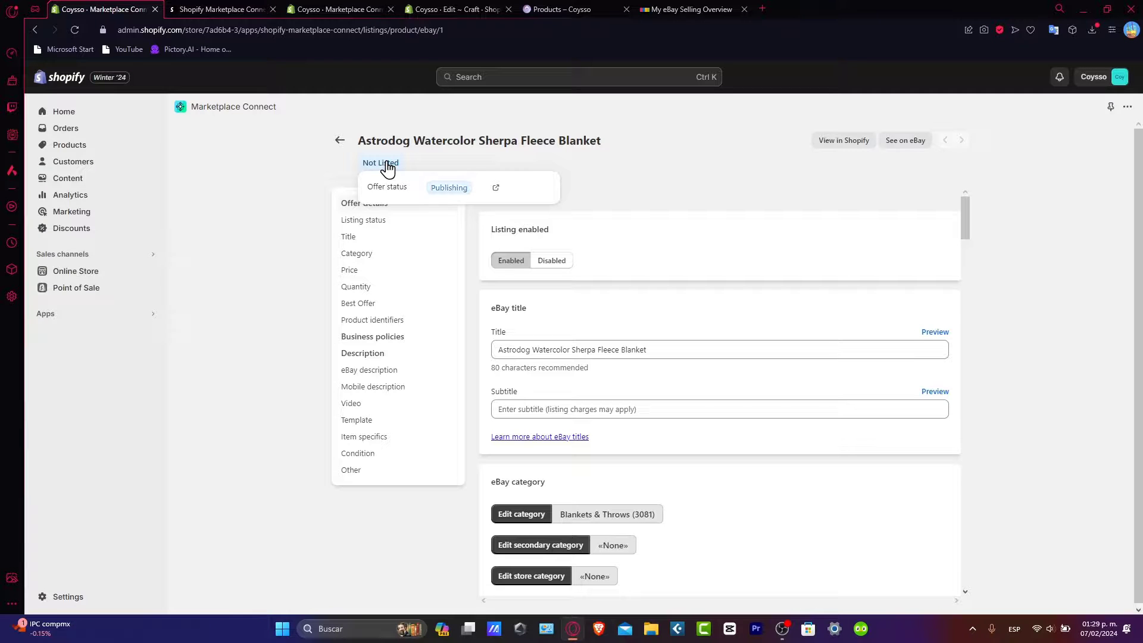
mouse_move(99, 260)
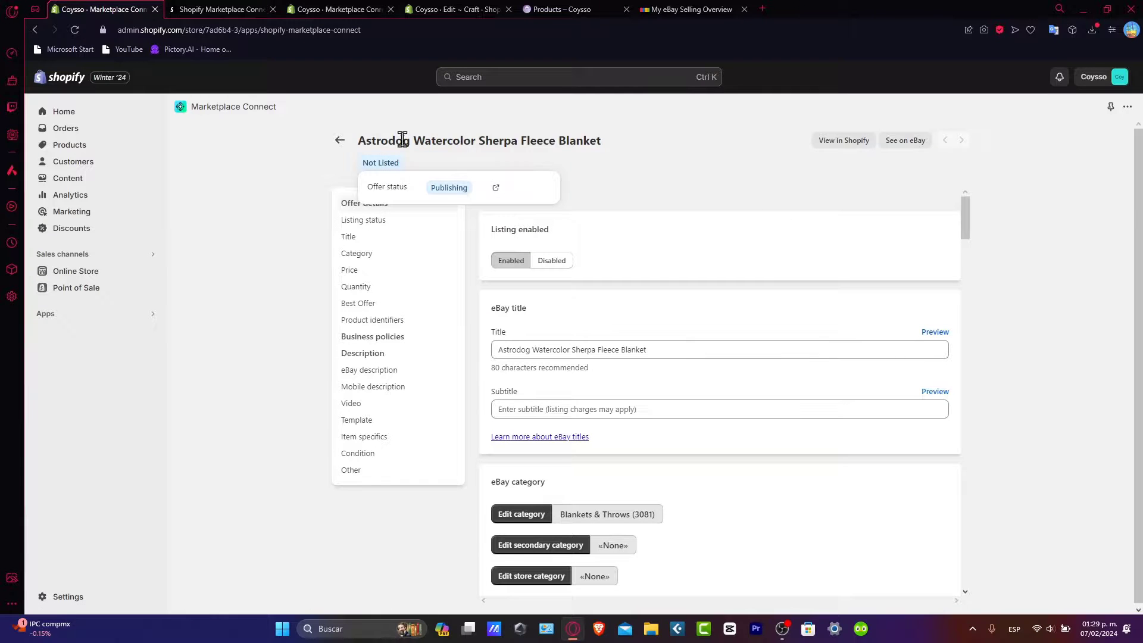
left_click(339, 141)
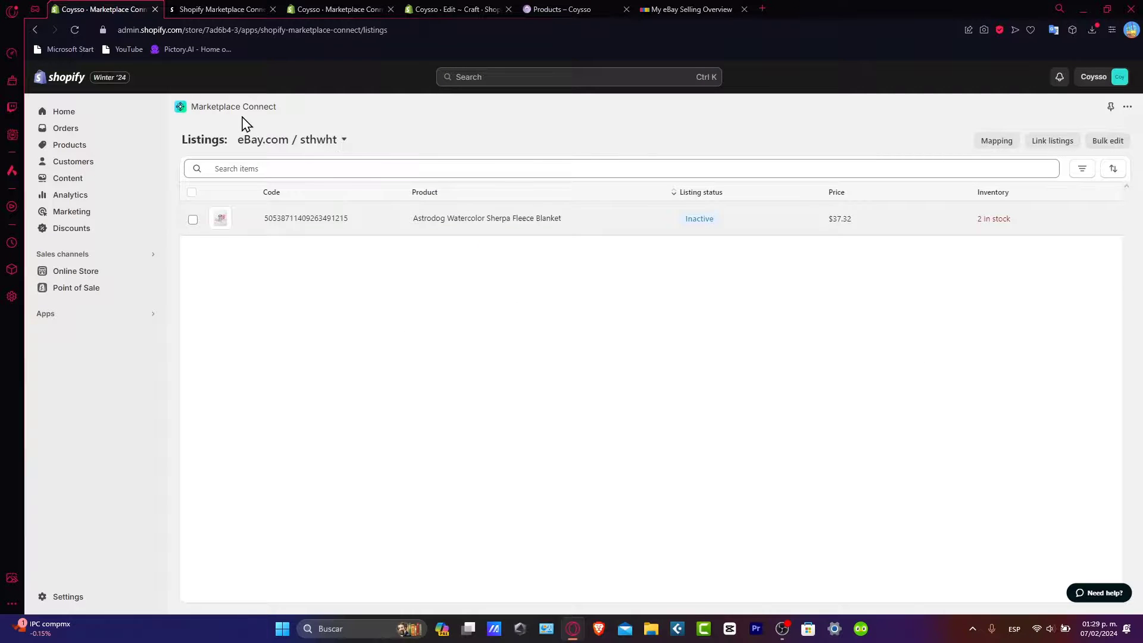
left_click(234, 106)
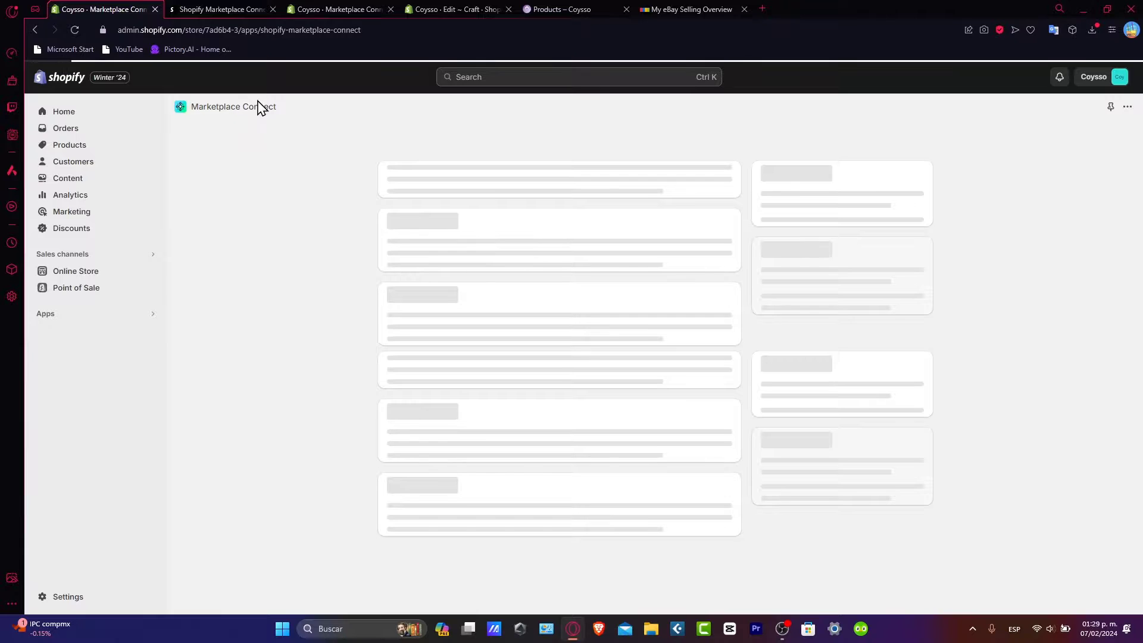